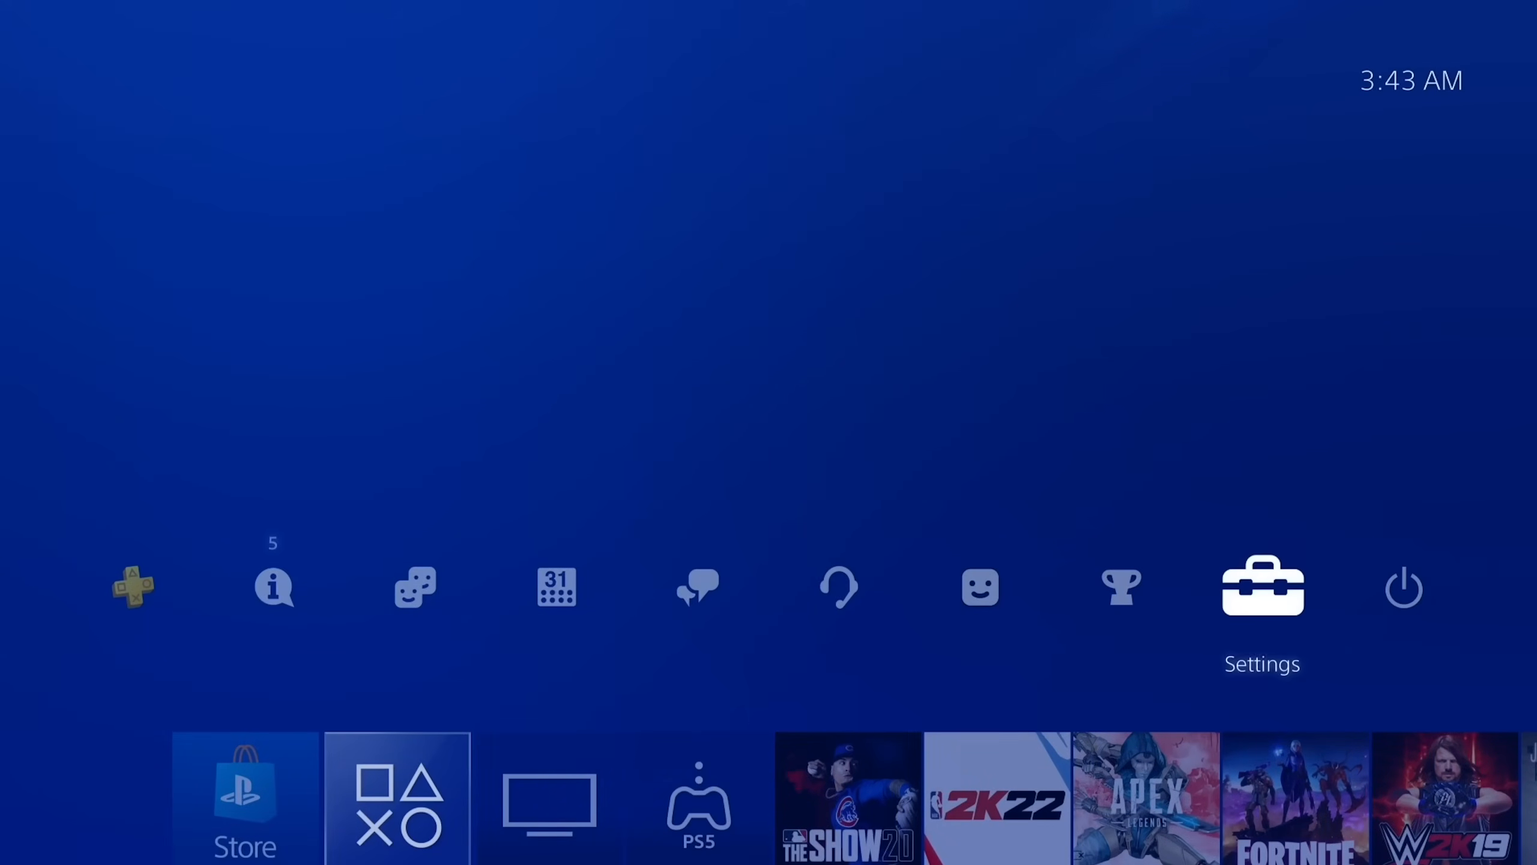
# From the PS4 home screen, go to Settings and then the Network page.
pyautogui.click(1261, 586)
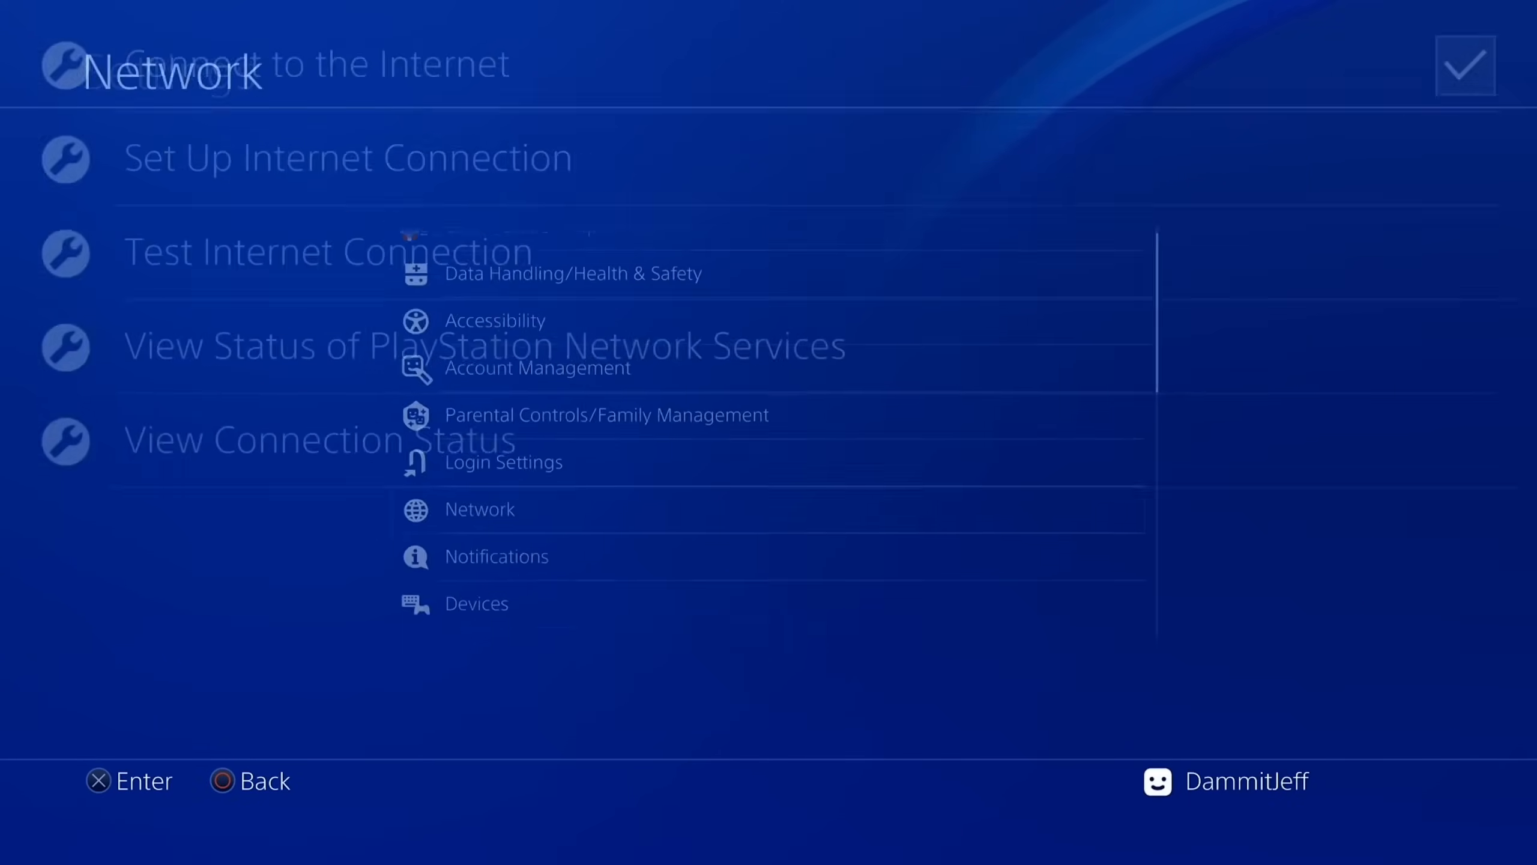
pyautogui.click(479, 509)
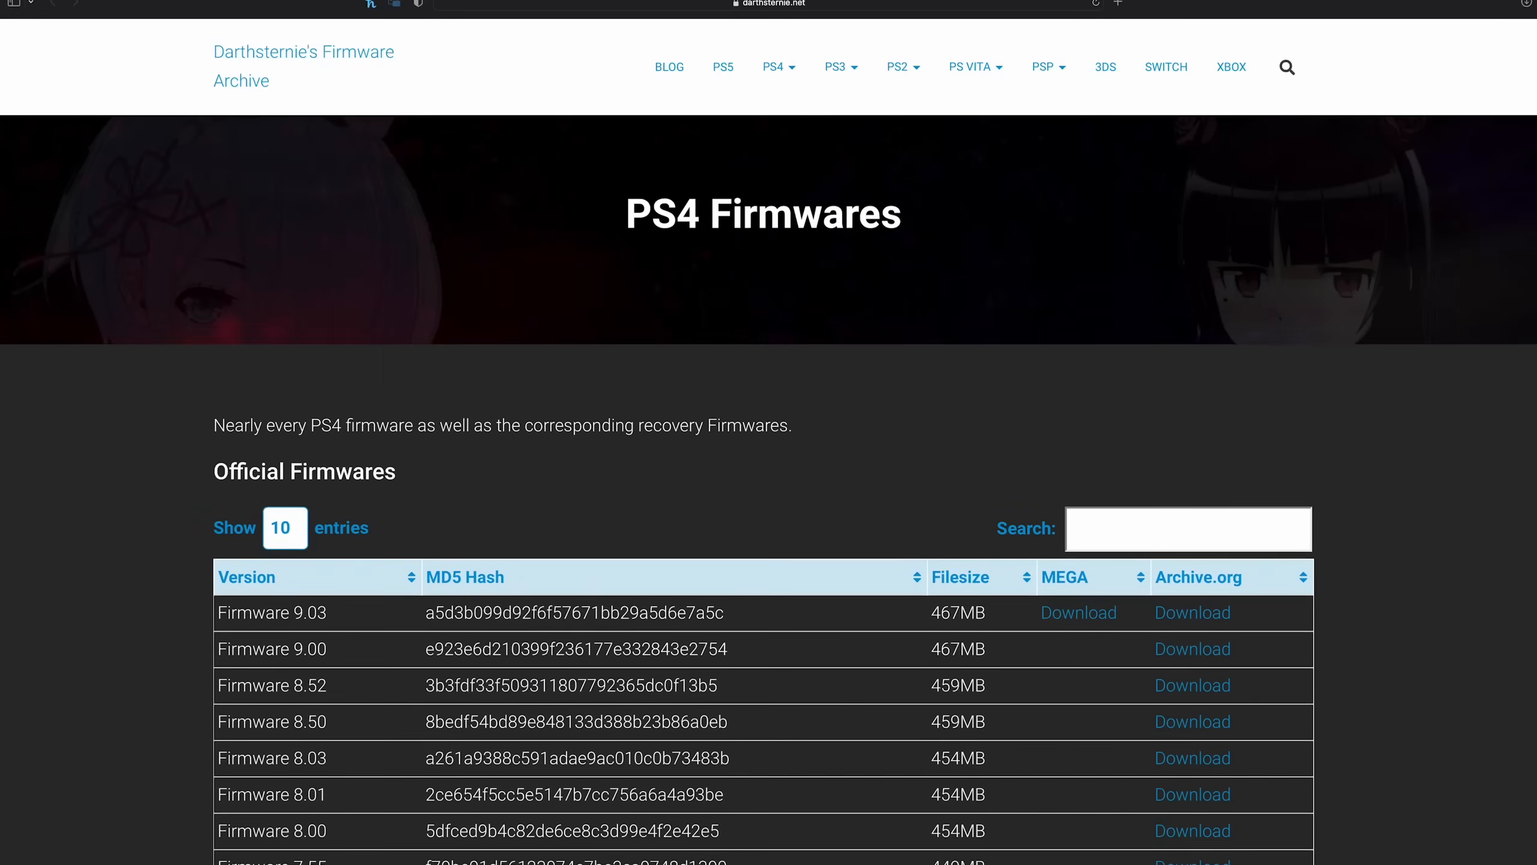
pyautogui.scroll(-3)
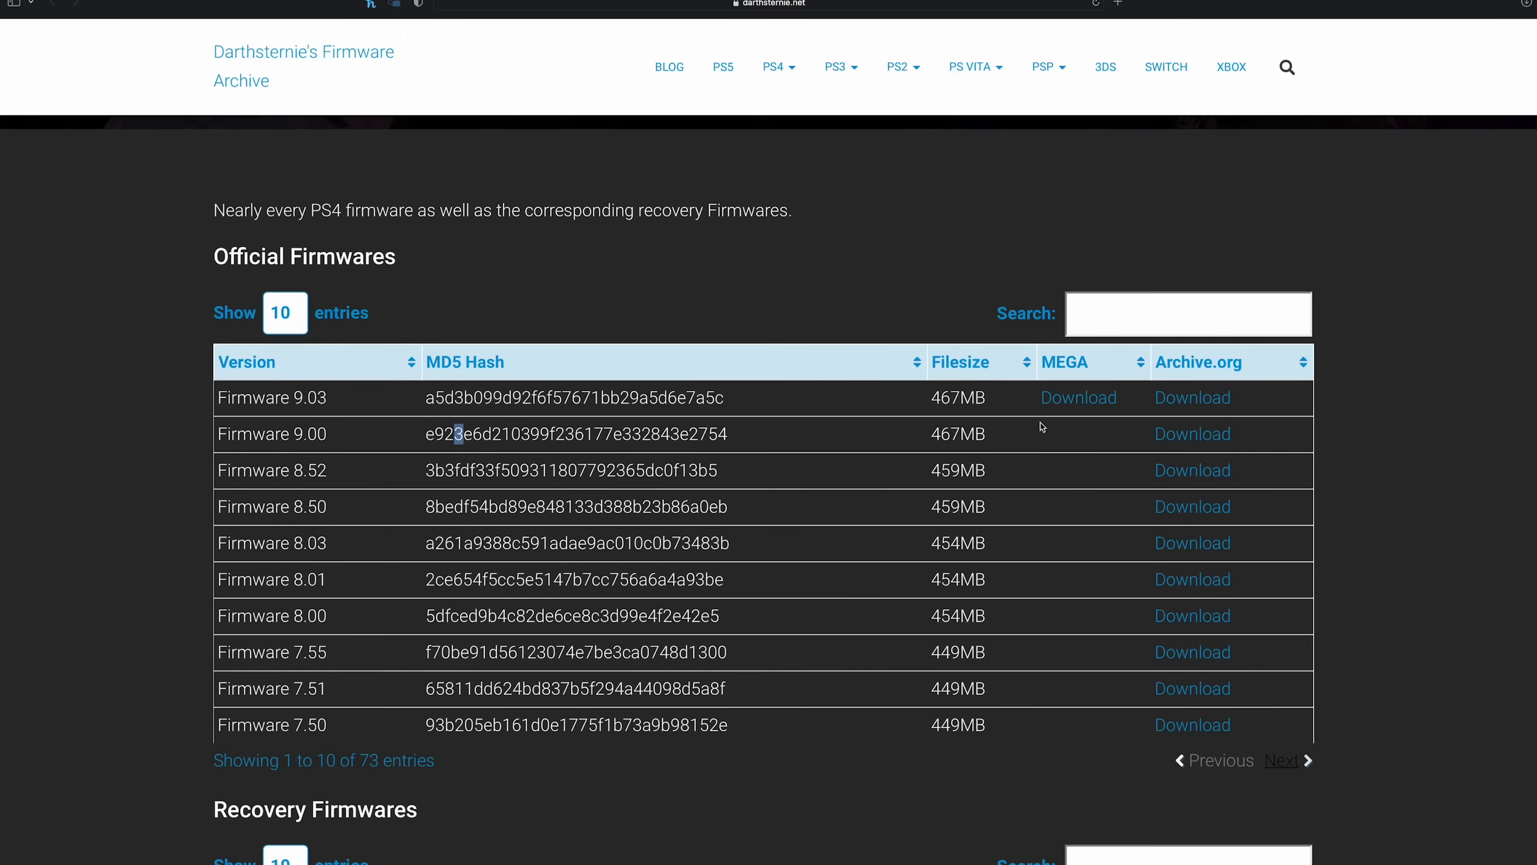
pyautogui.moveTo(1461, 426)
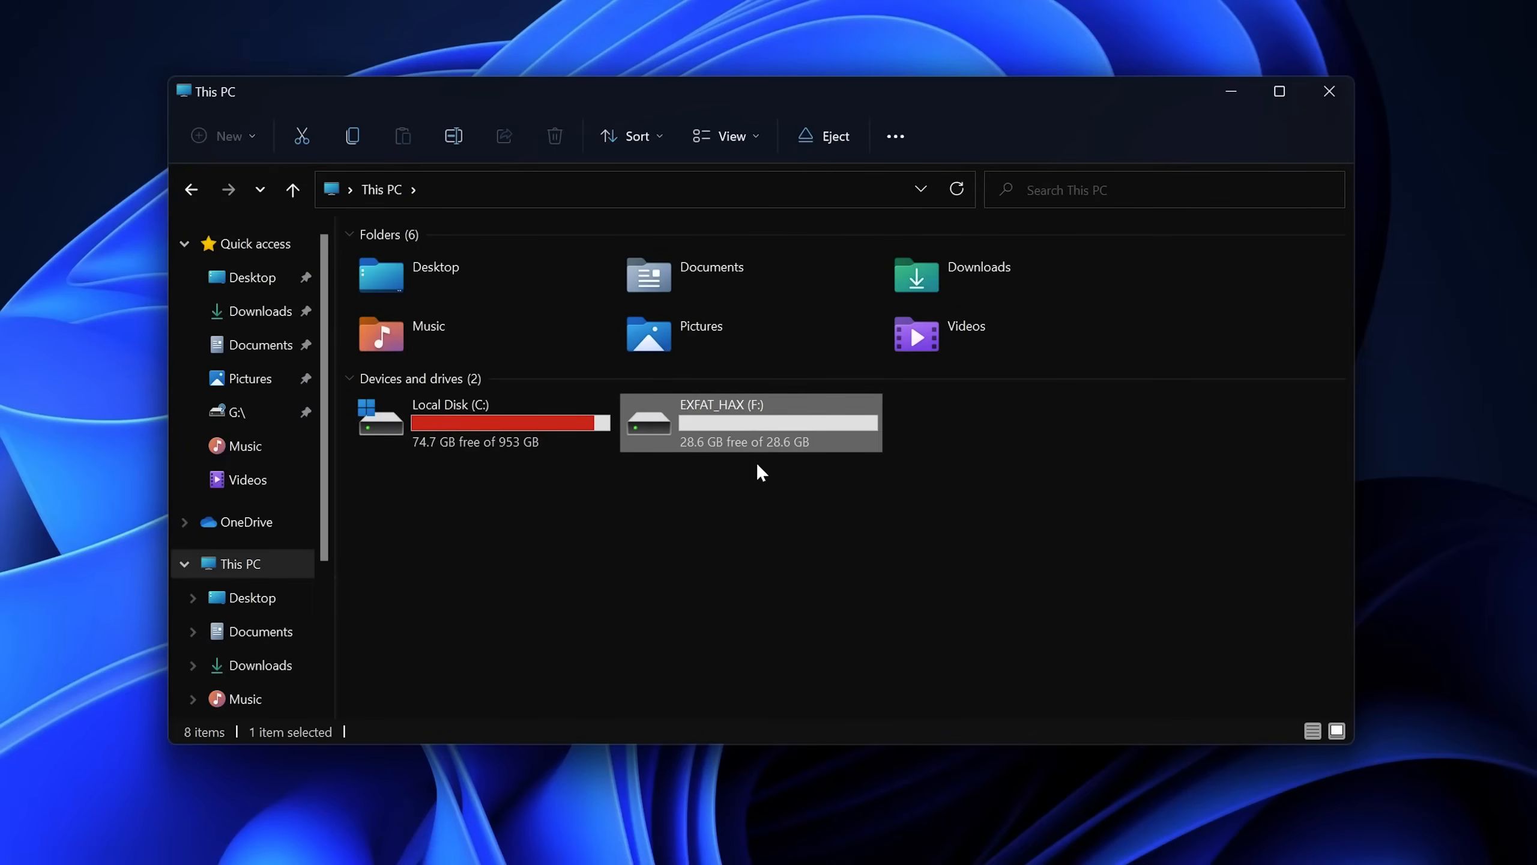
# Format the EXFAT_HAX (F:) drive as exFAT, accepting the data-erase warning.
pyautogui.rightClick(750, 422)
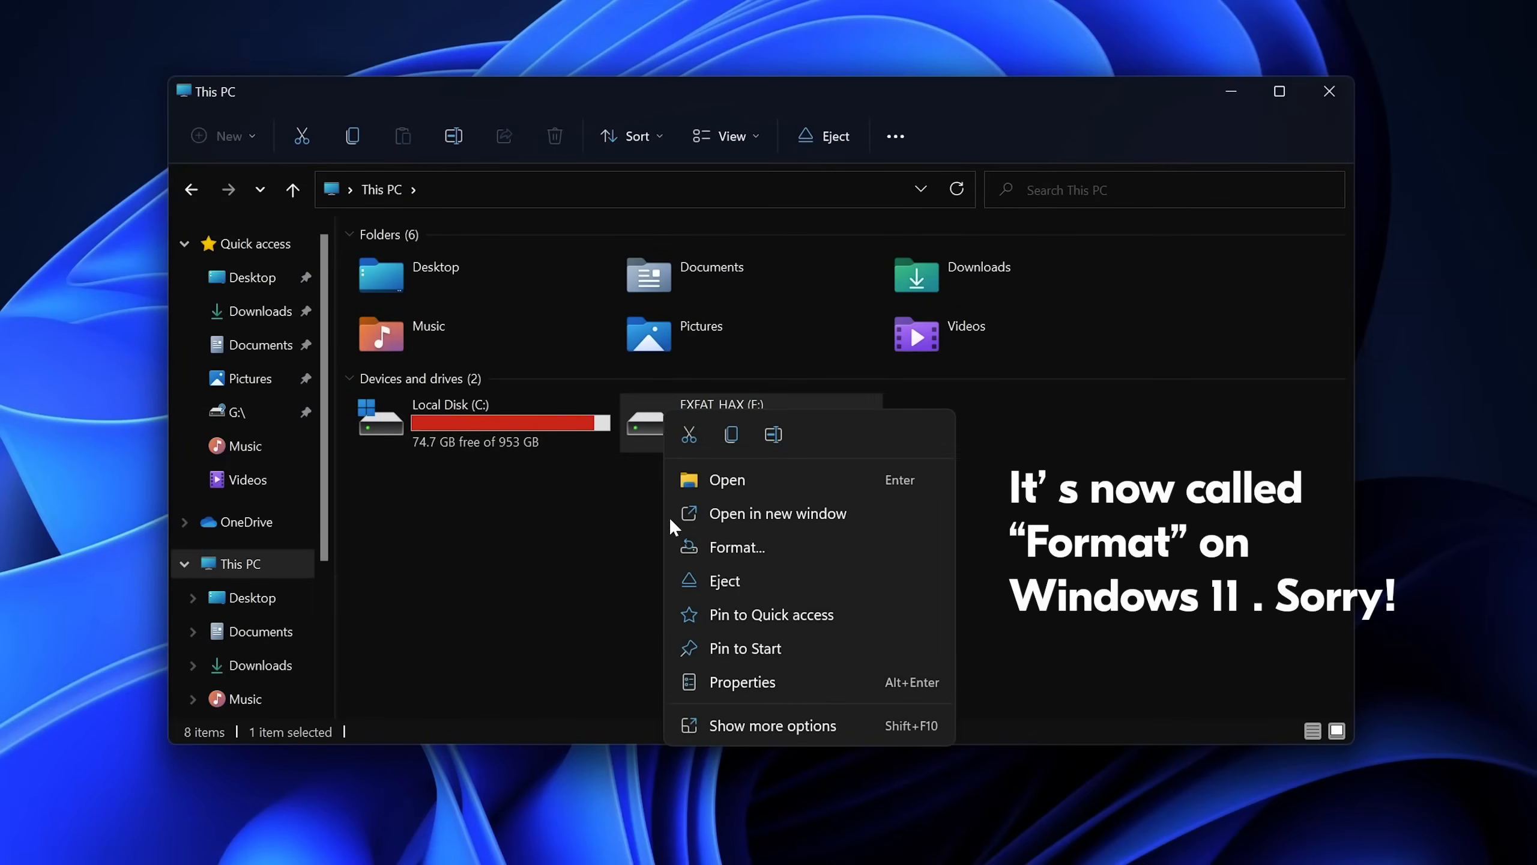
pyautogui.click(735, 547)
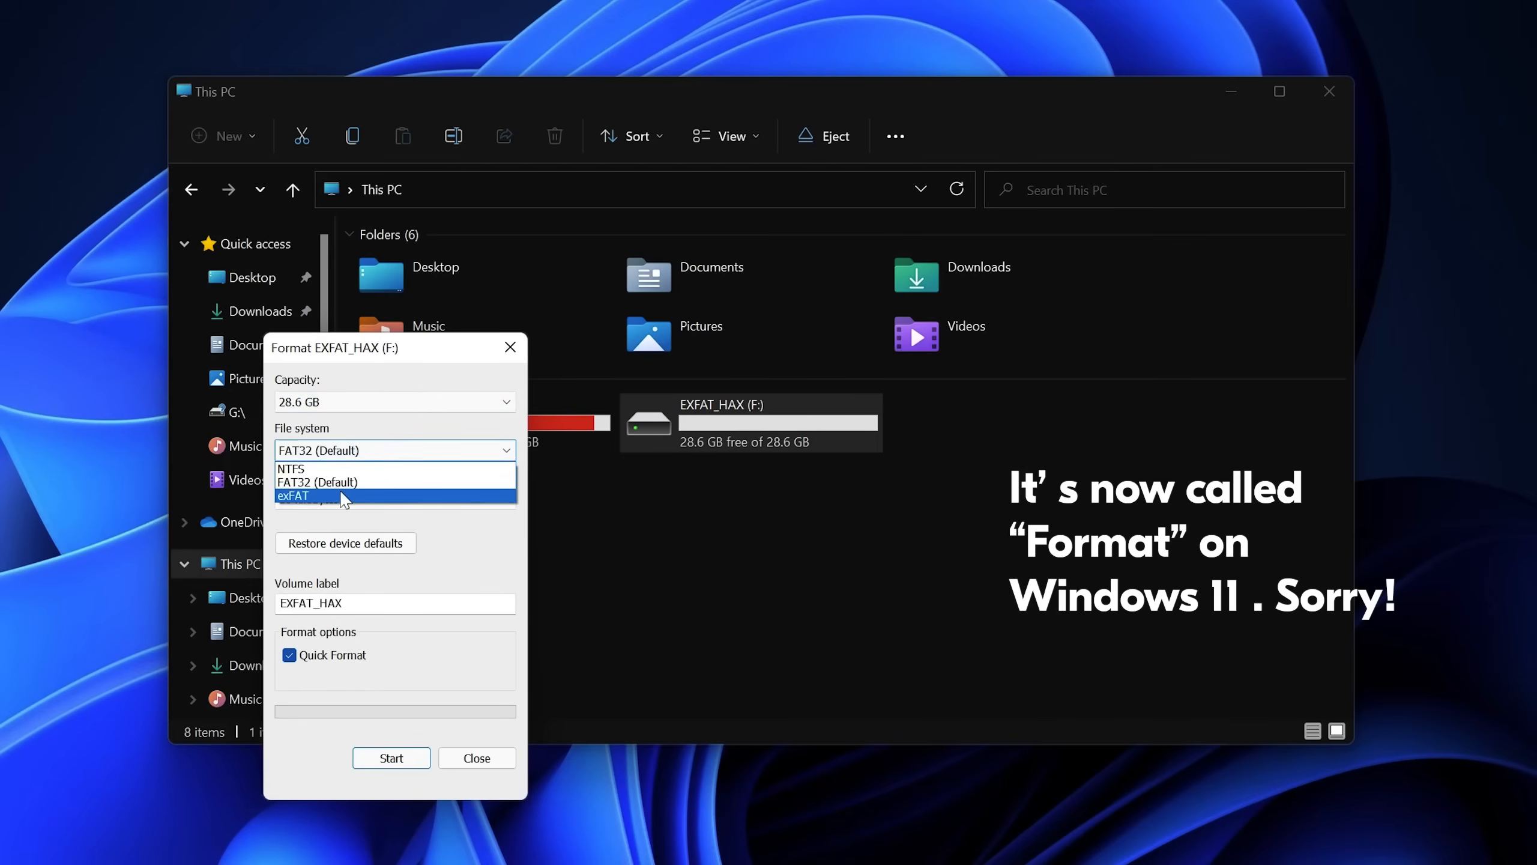
pyautogui.click(293, 495)
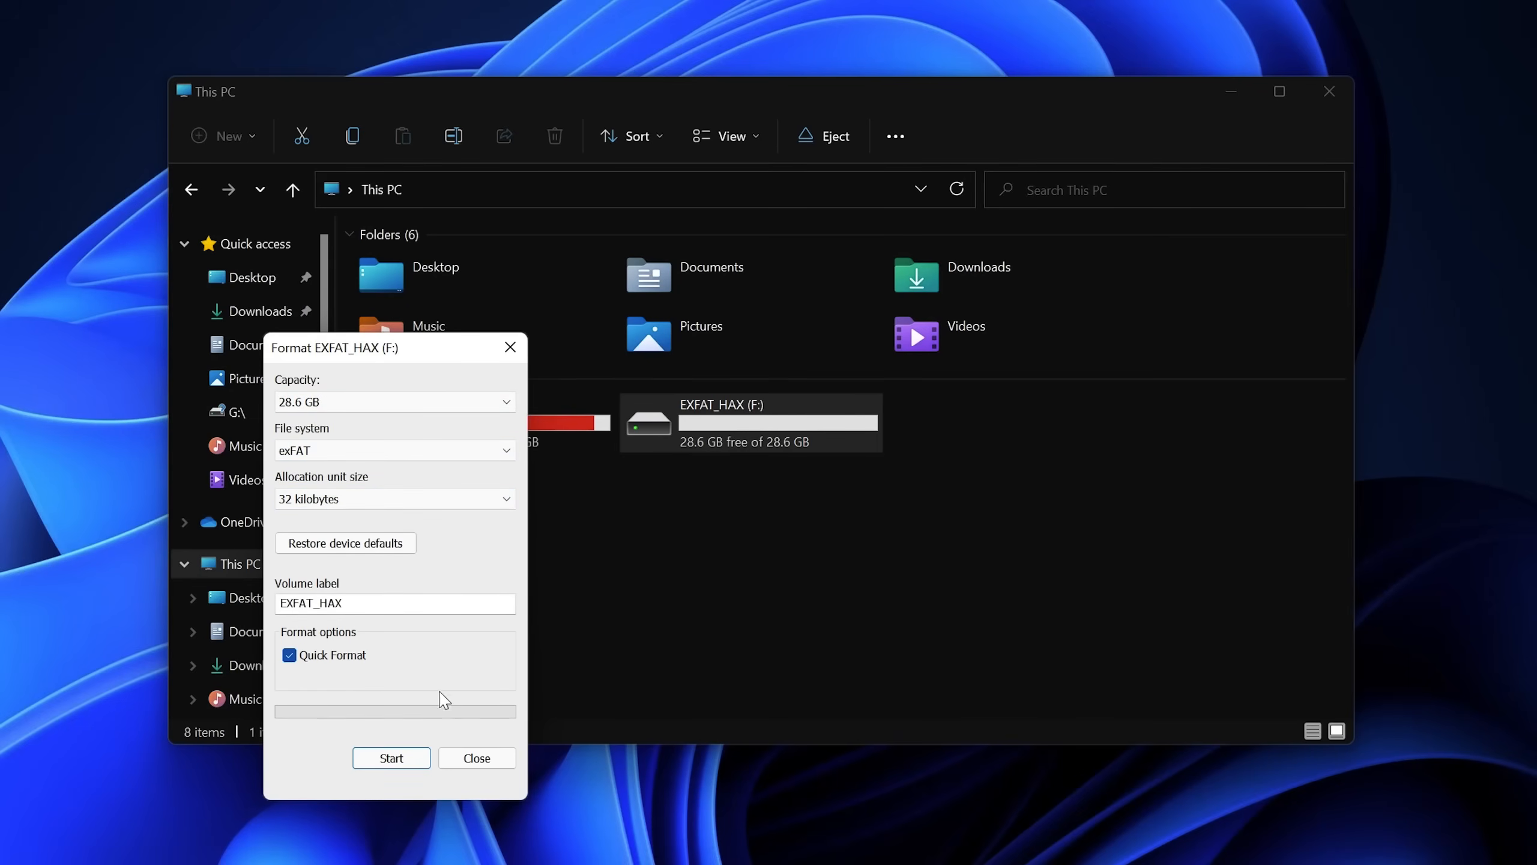
pyautogui.click(391, 758)
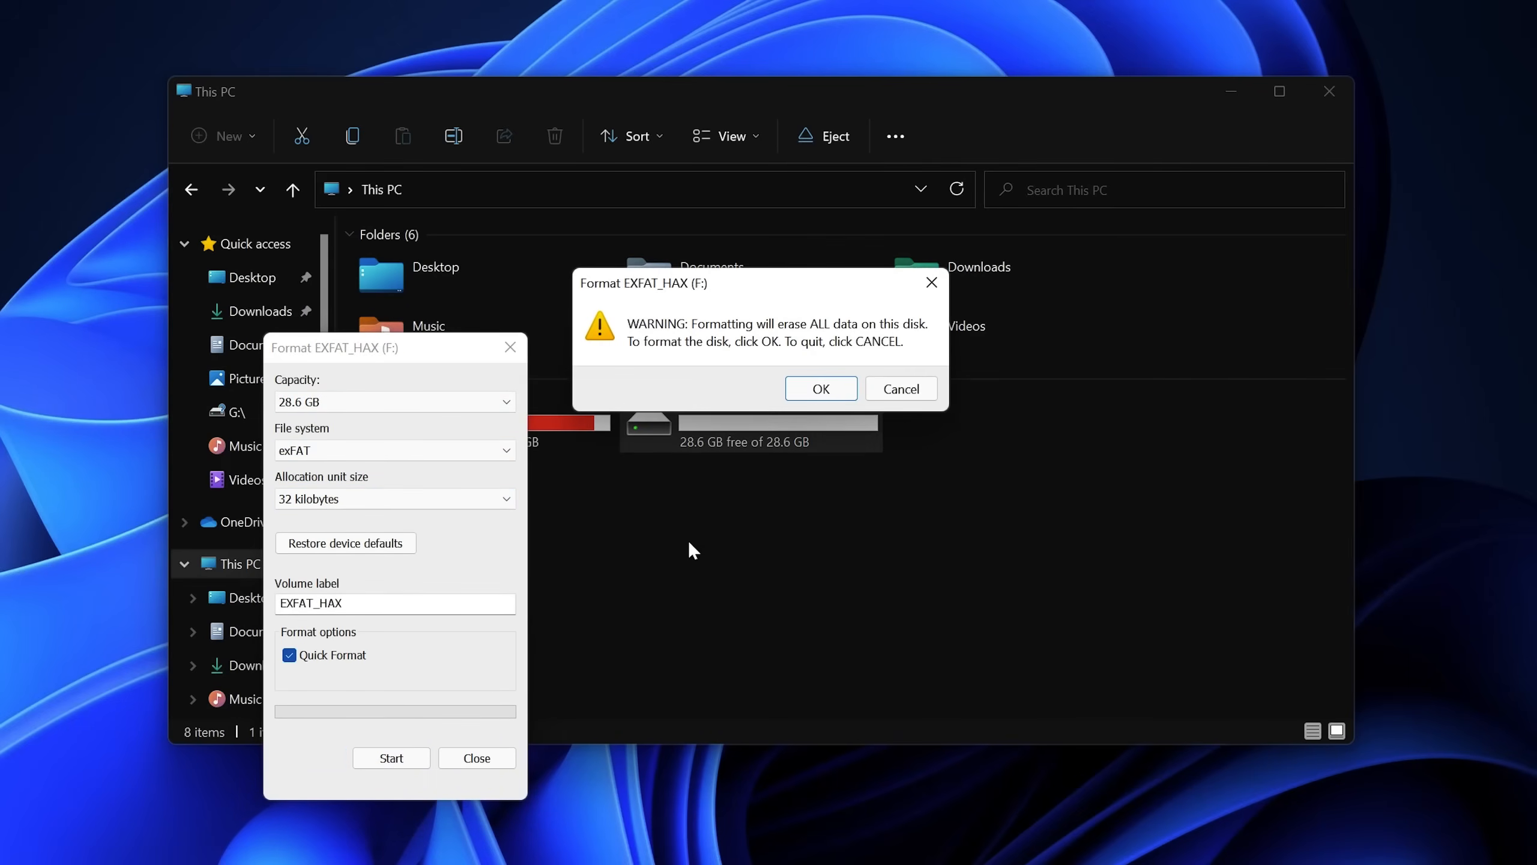
pyautogui.click(819, 389)
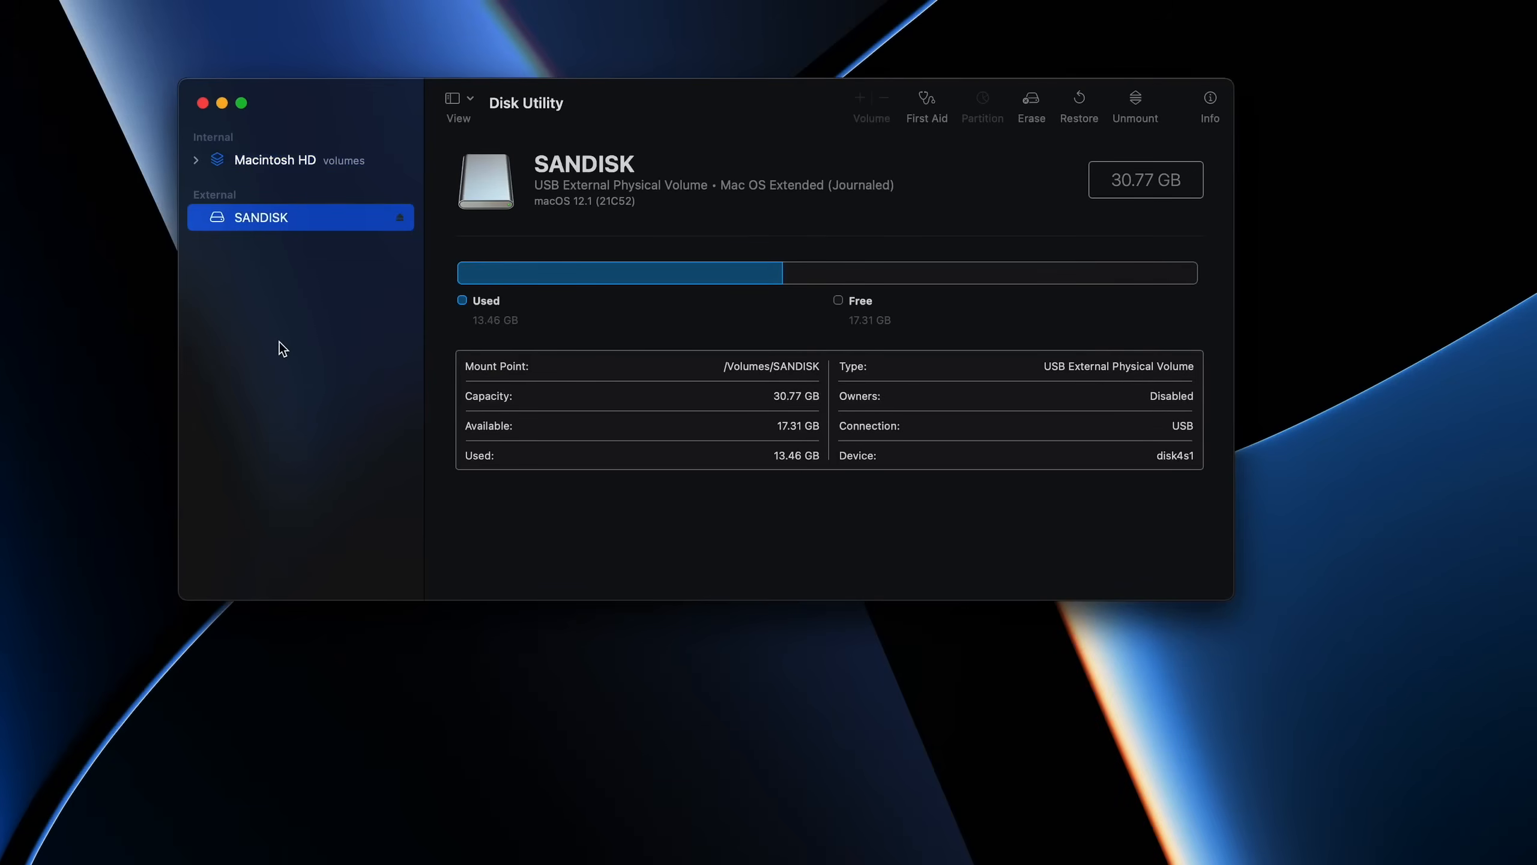
# Erase the SANDISK drive to ExFAT in Disk Utility and dismiss the completion notice.
pyautogui.click(1031, 102)
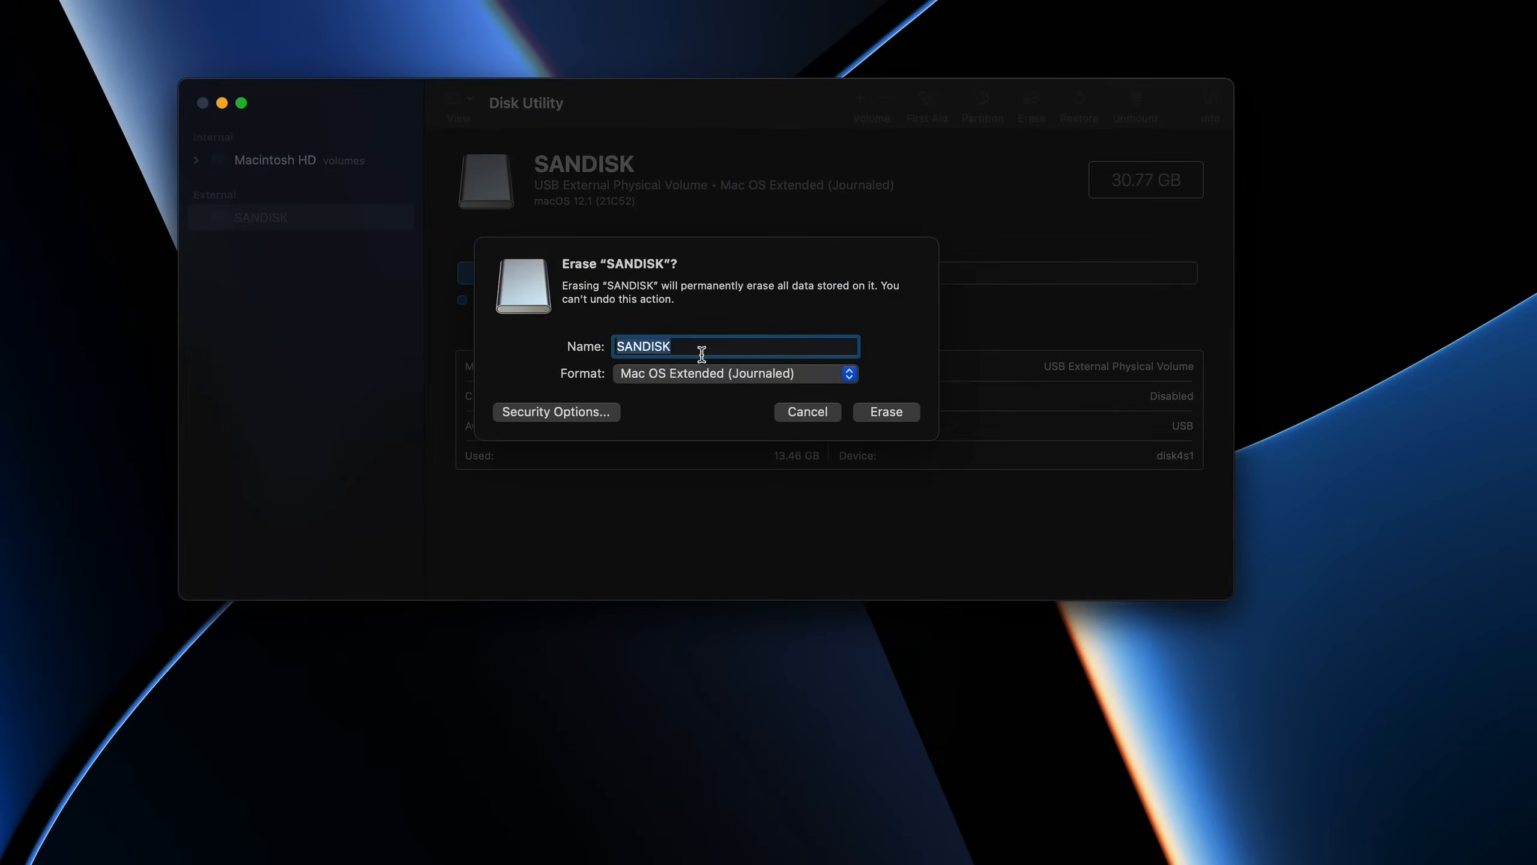
pyautogui.click(735, 373)
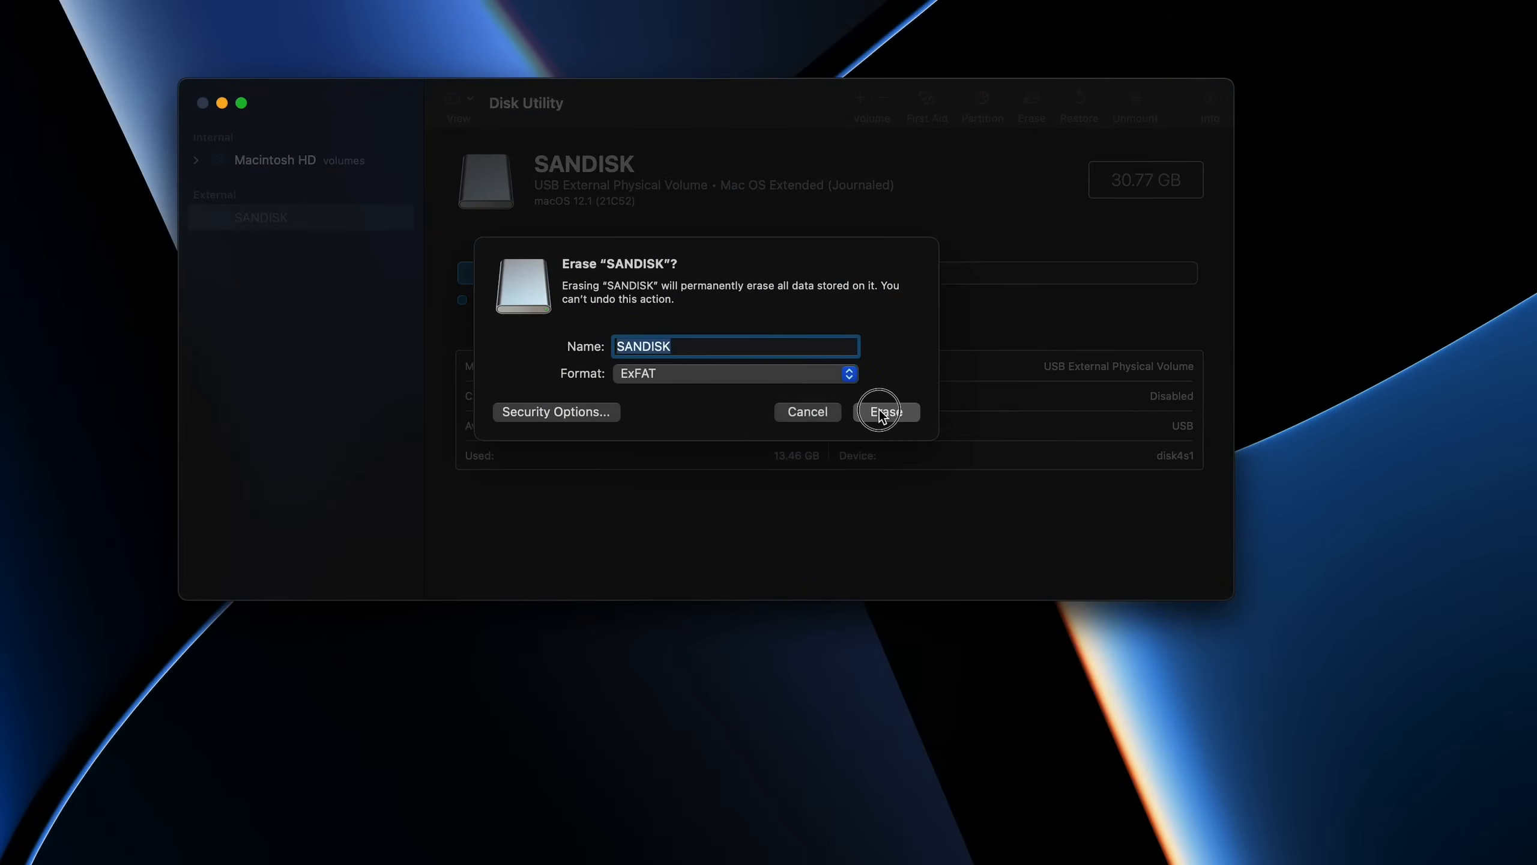
pyautogui.click(883, 410)
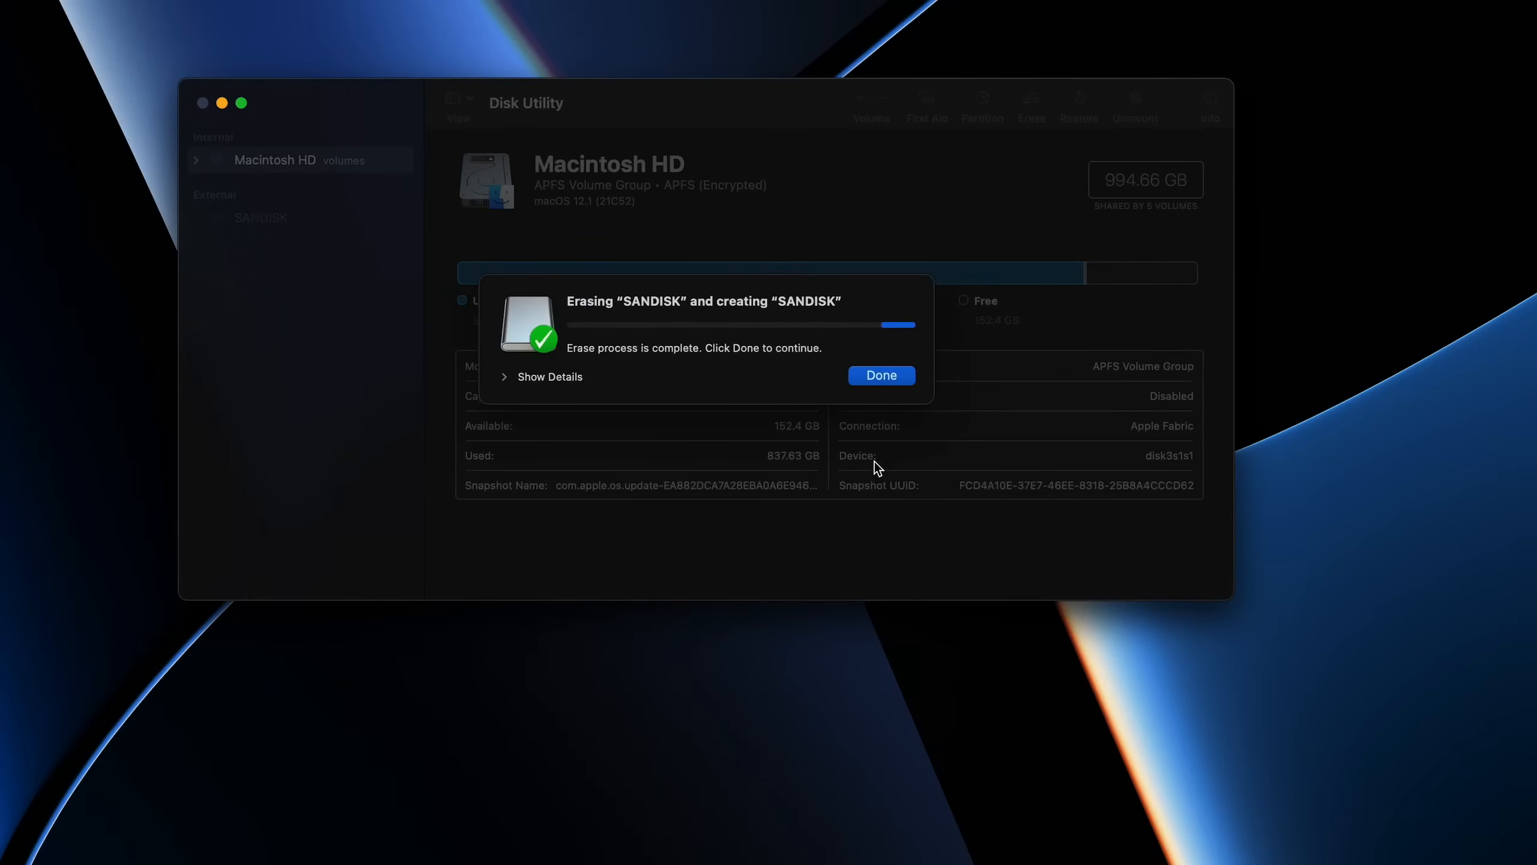
pyautogui.click(879, 374)
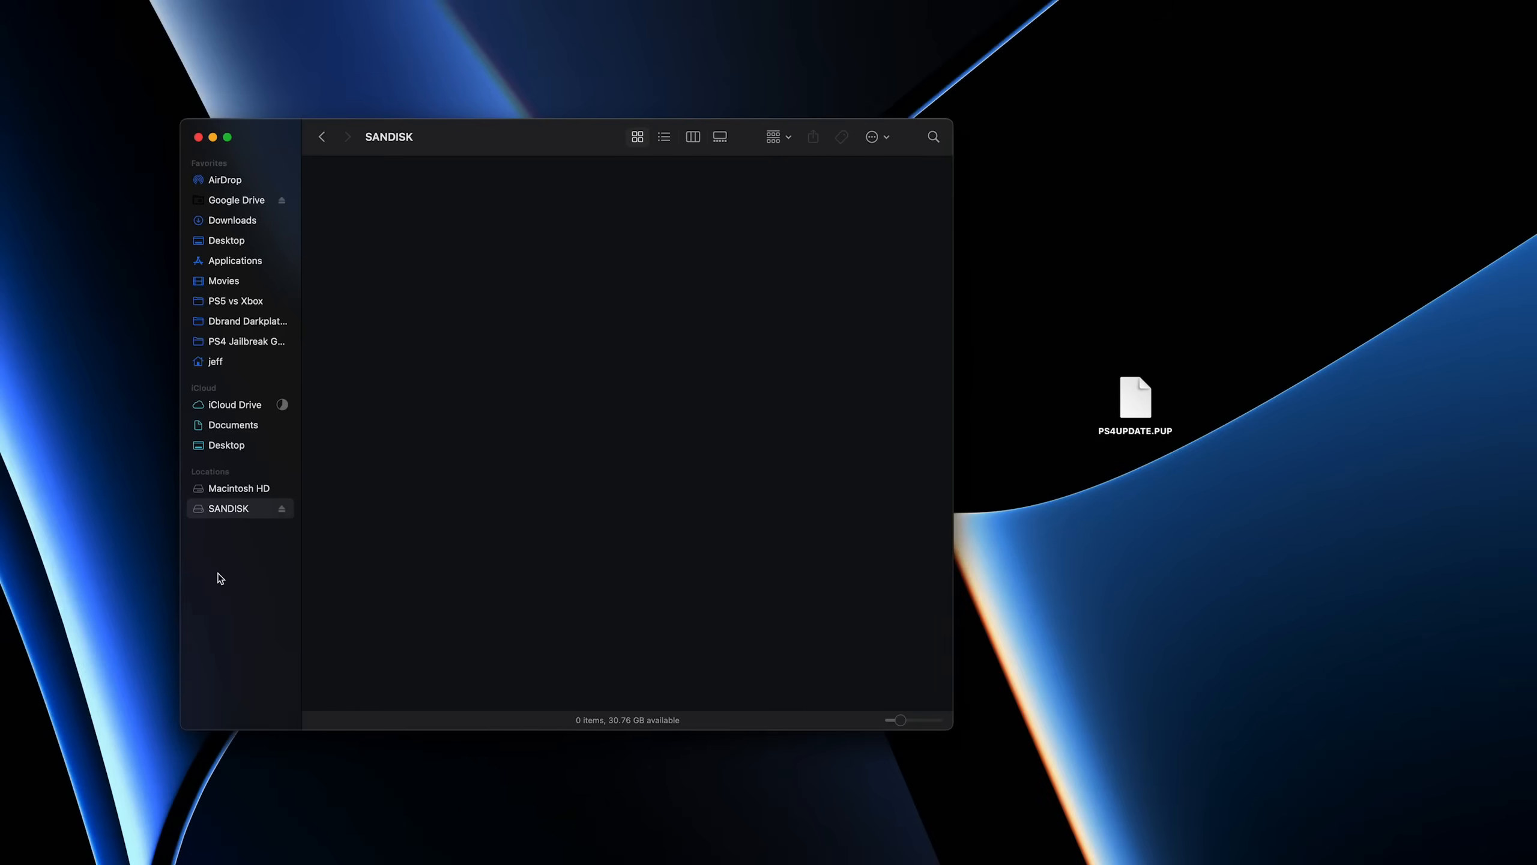
# Make a PS4 folder on SANDISK and open through to its UPDATE folder.
pyautogui.rightClick(402, 243)
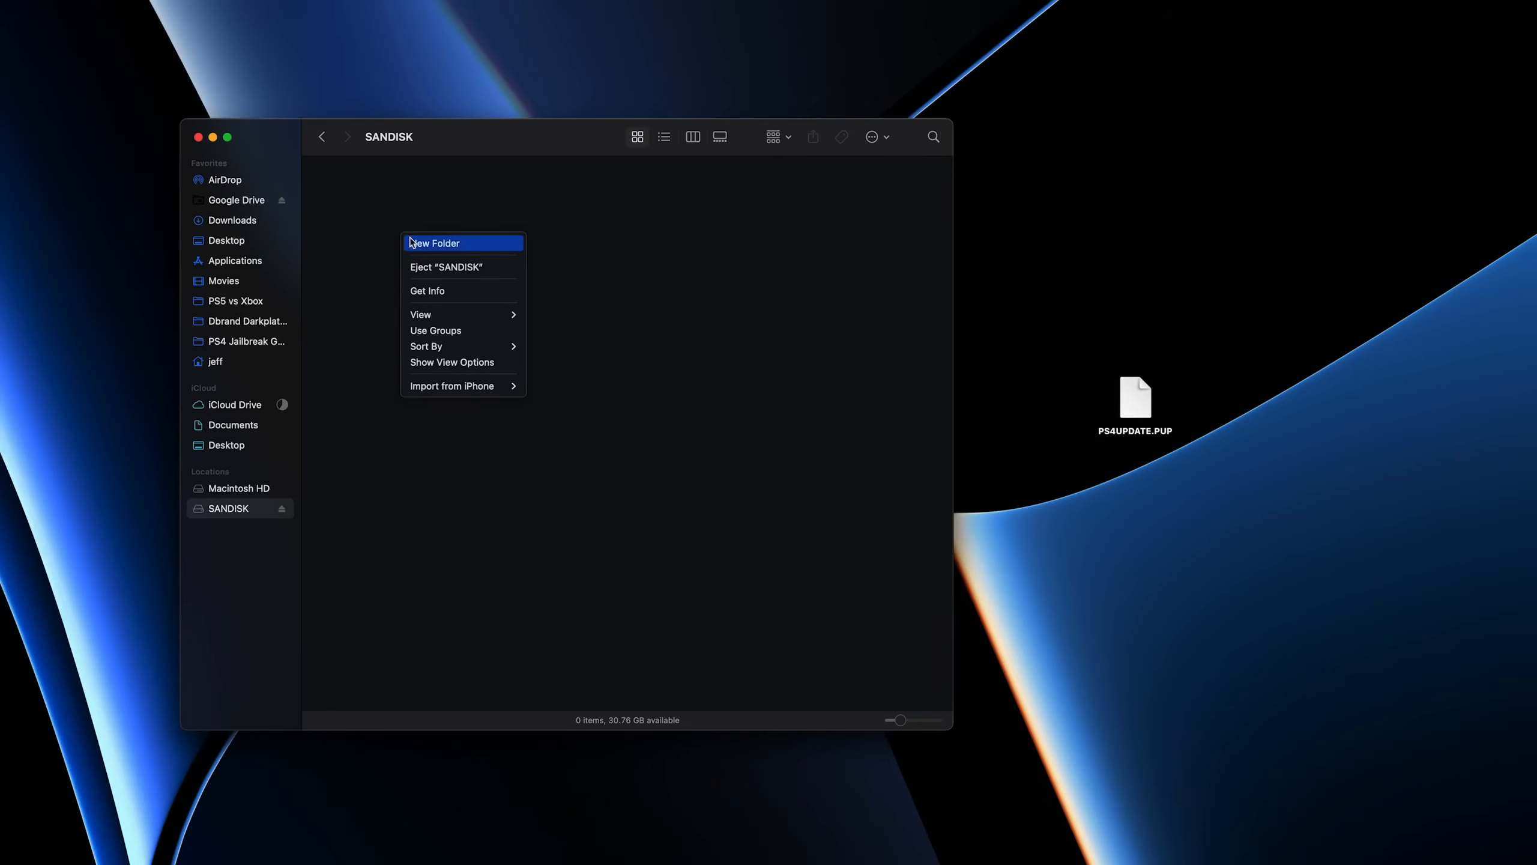
pyautogui.click(434, 242)
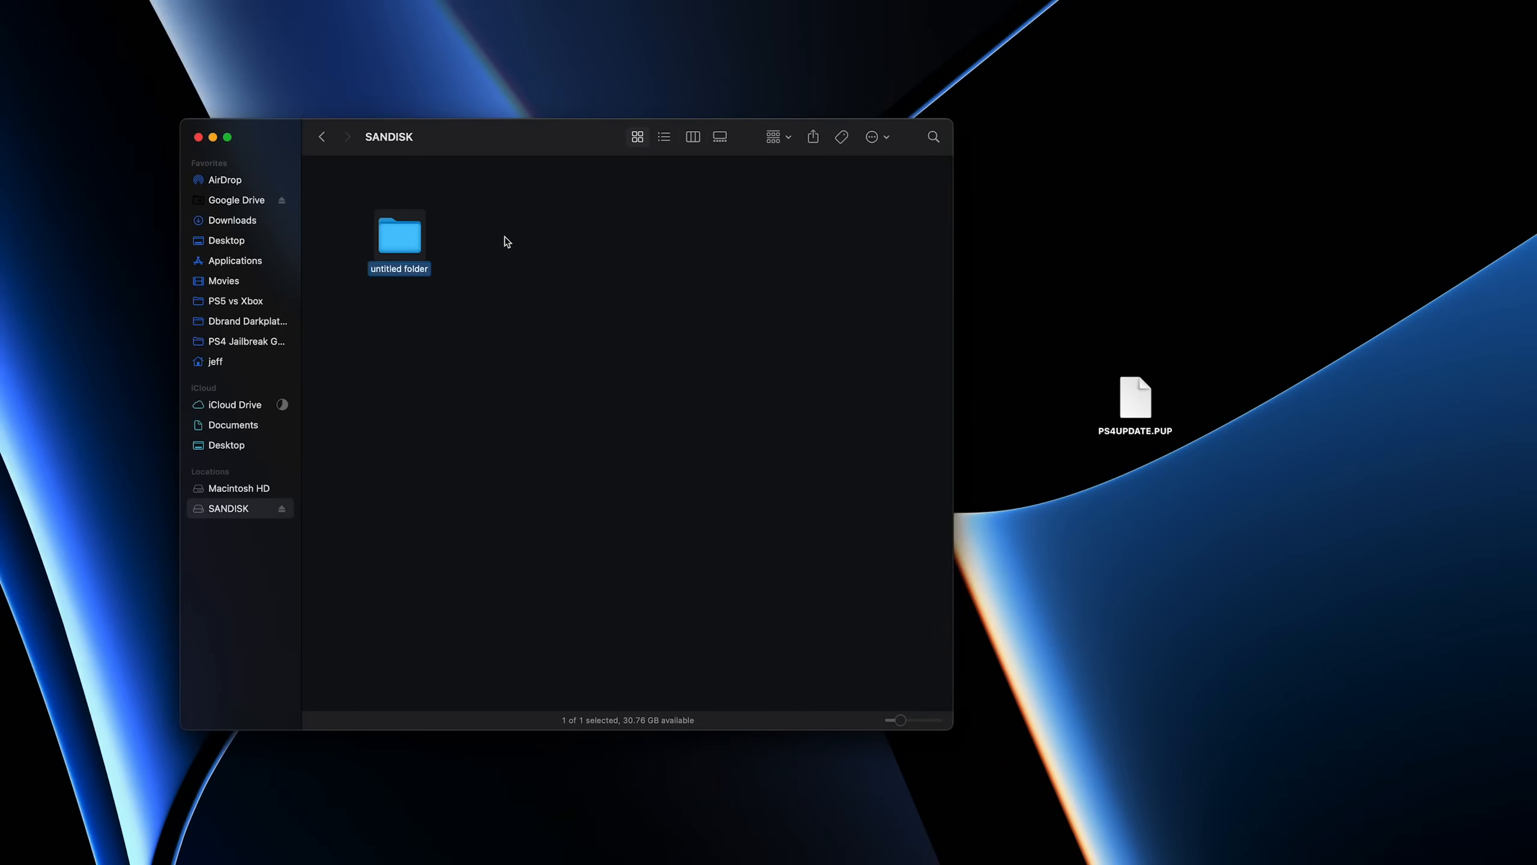
pyautogui.write('PS4')
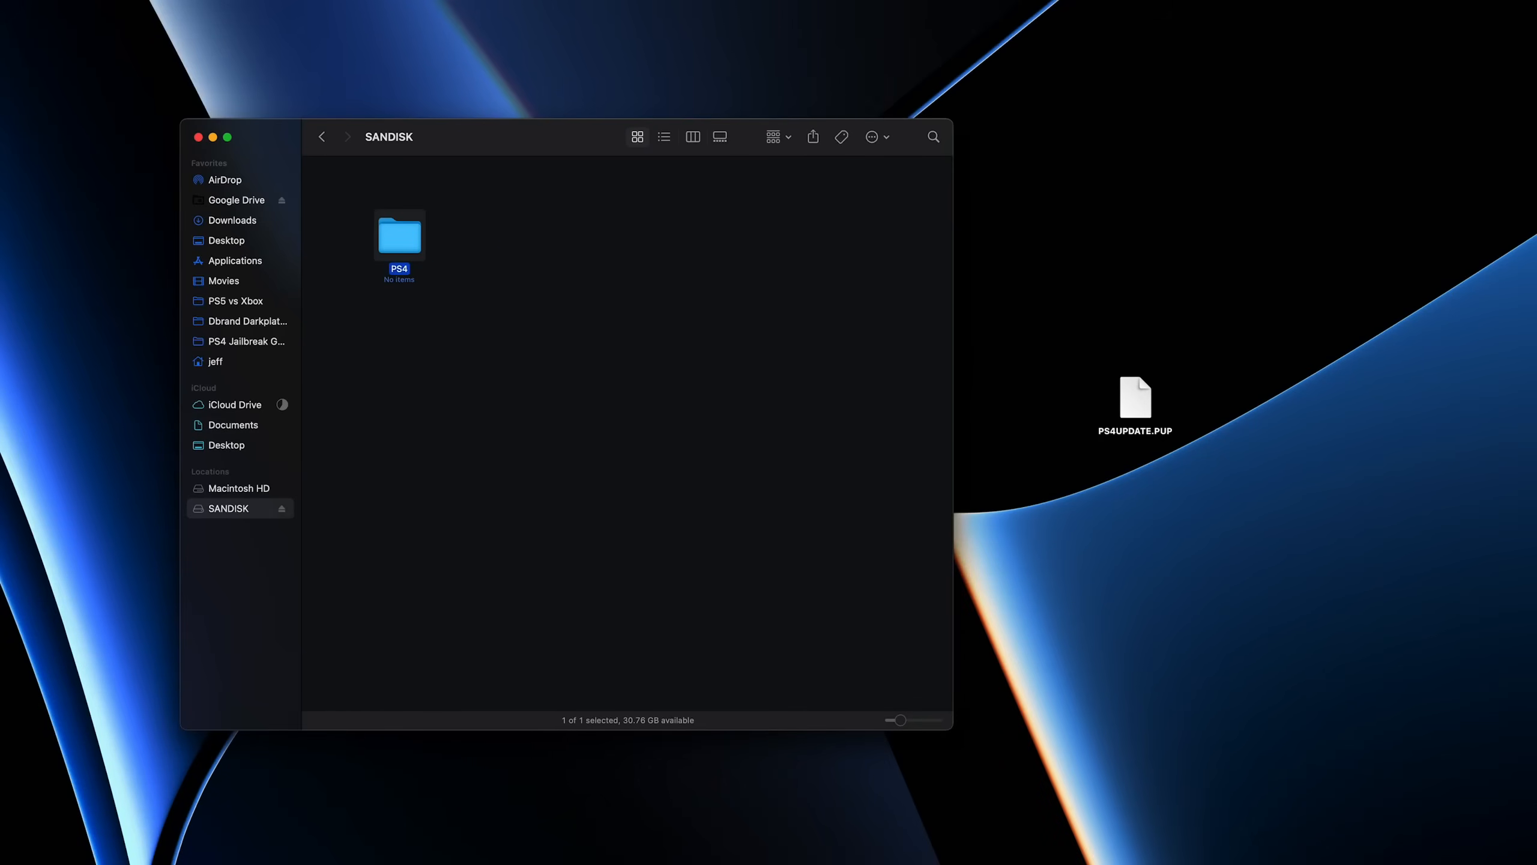
pyautogui.doubleClick(399, 233)
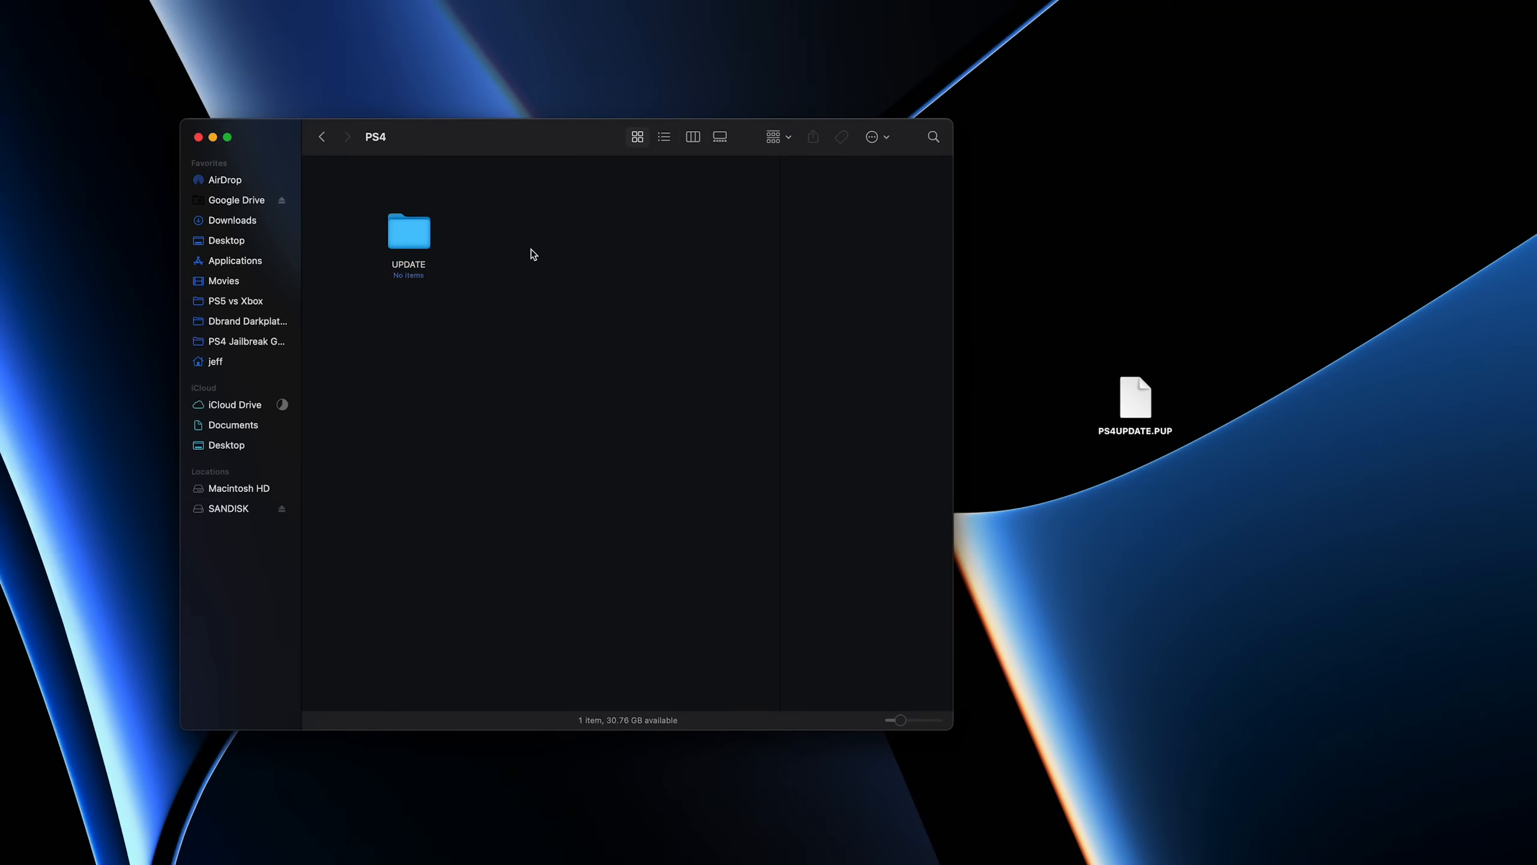
pyautogui.doubleClick(408, 232)
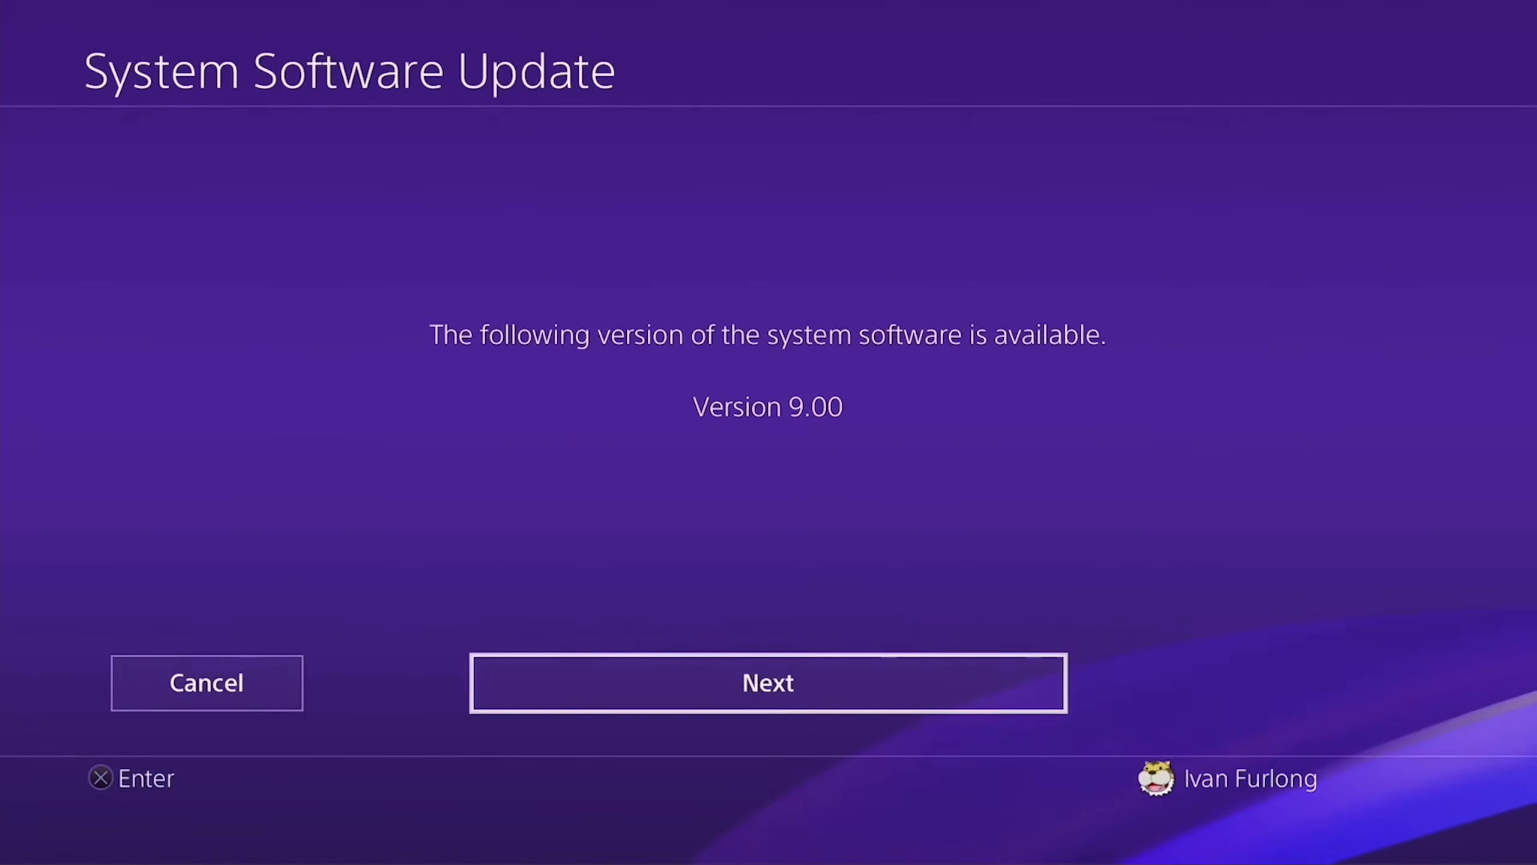
# Proceed with the version 9.00 system software update and reach the home menu.
pyautogui.click(768, 682)
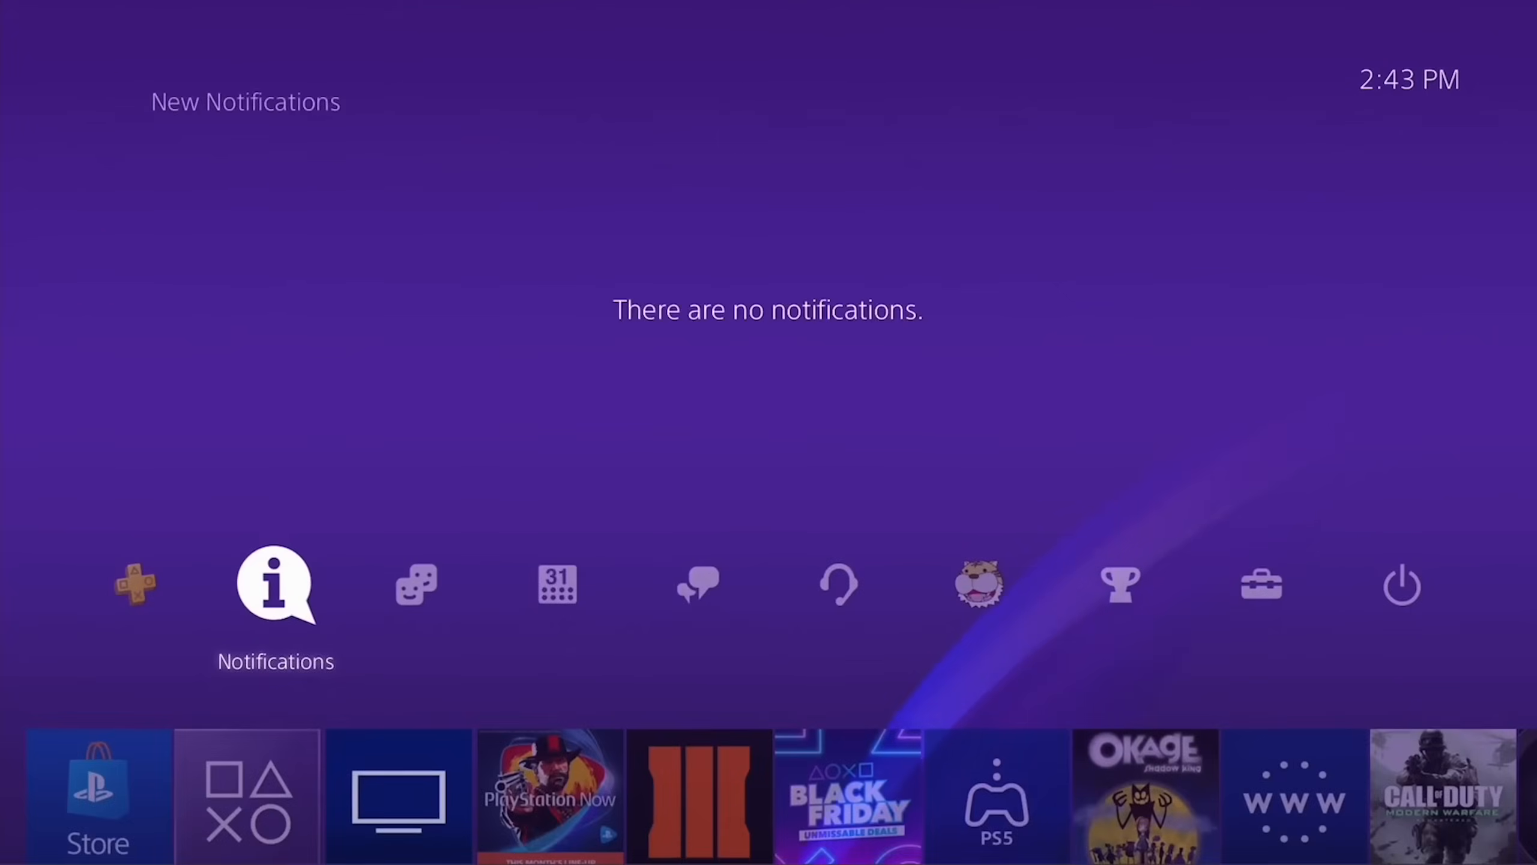
pyautogui.click(276, 584)
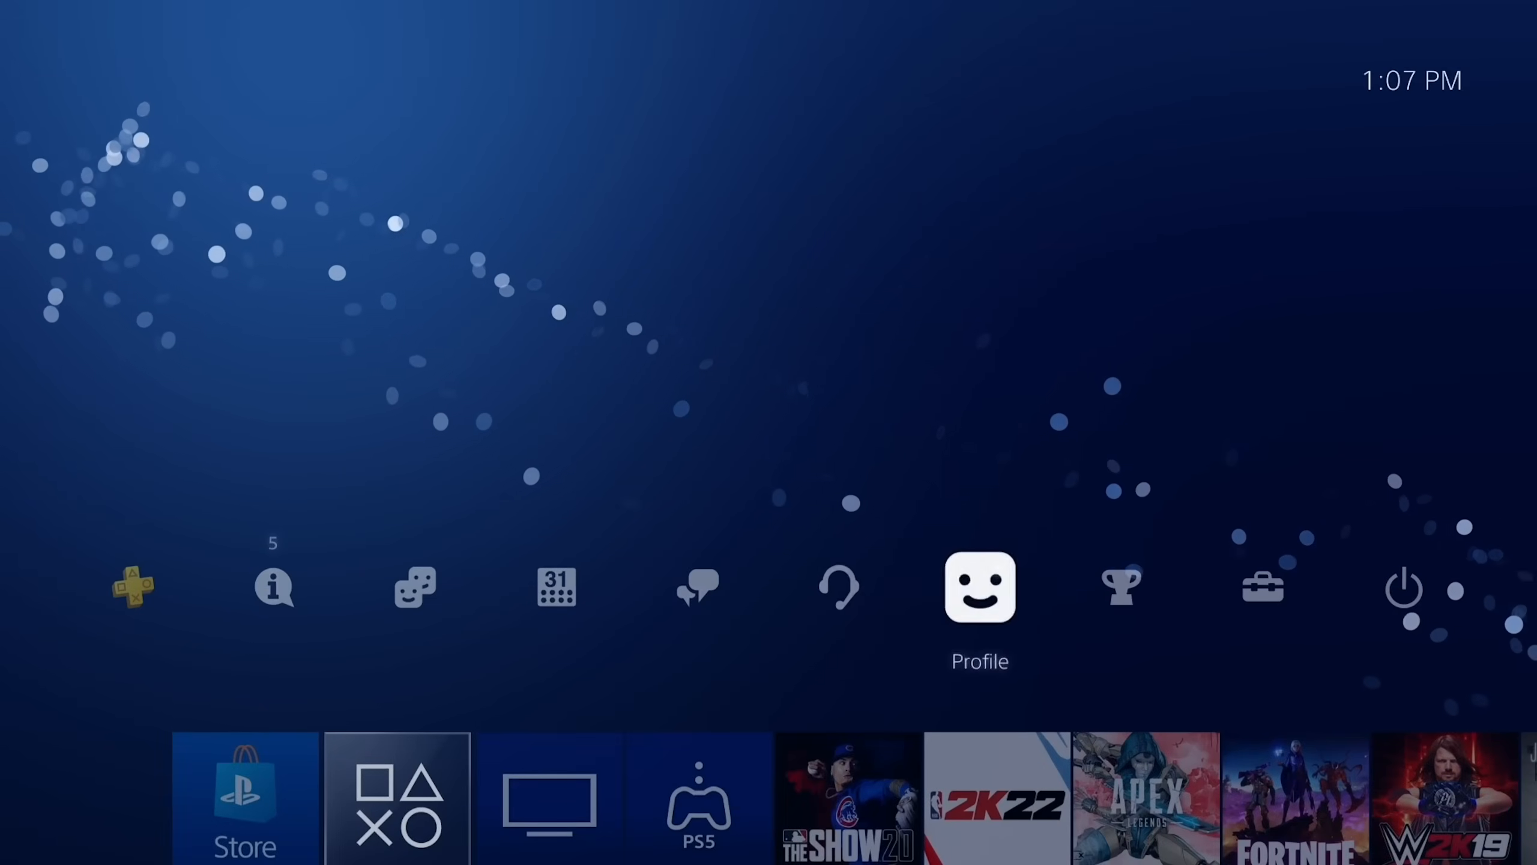
# Navigate to the network connection setup and choose automatic IP address settings.
pyautogui.click(1265, 589)
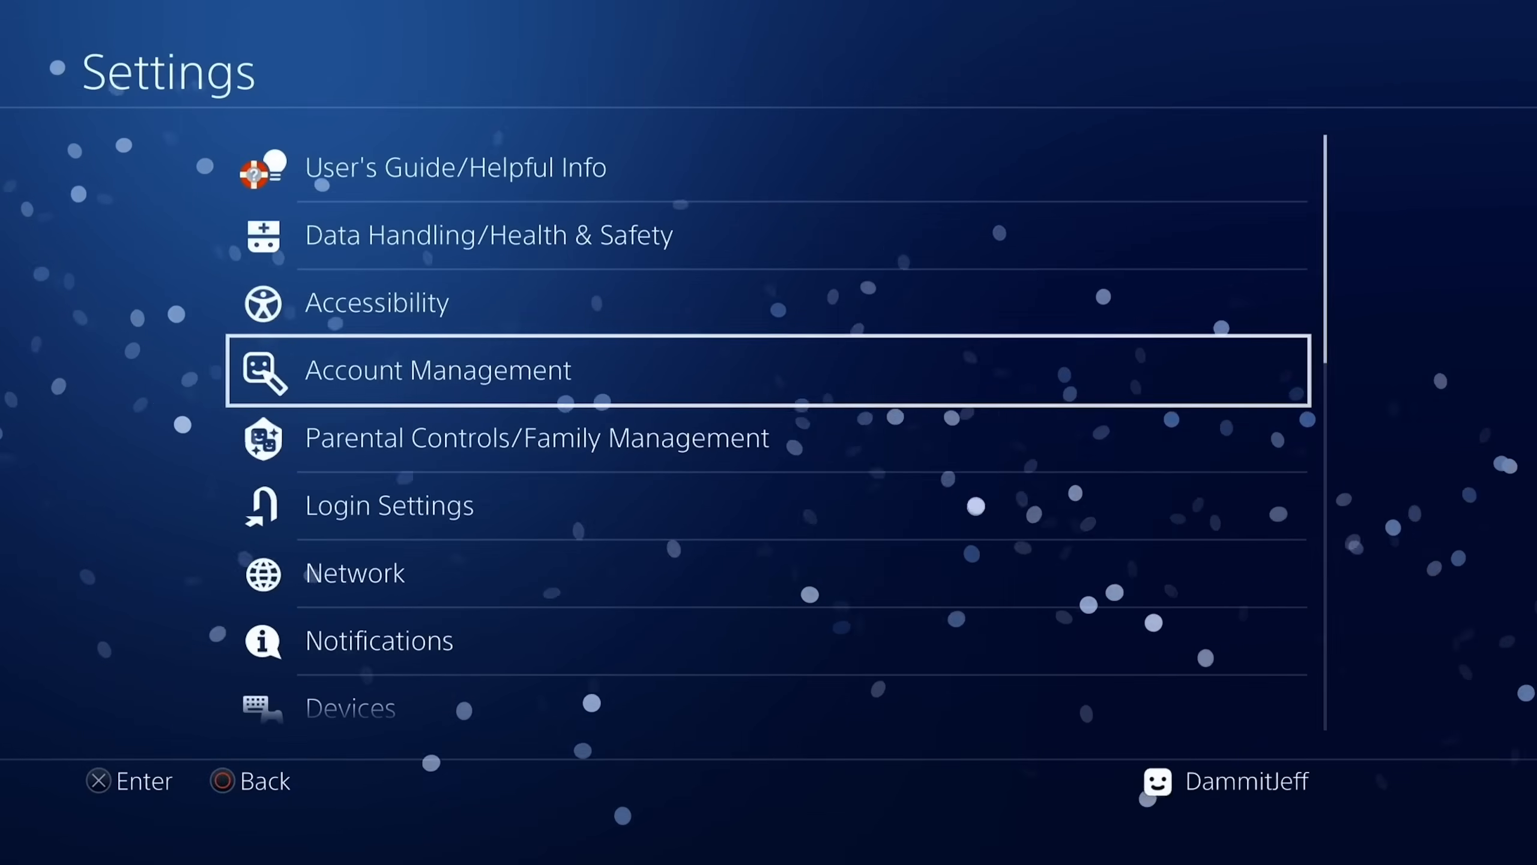
pyautogui.press('down')
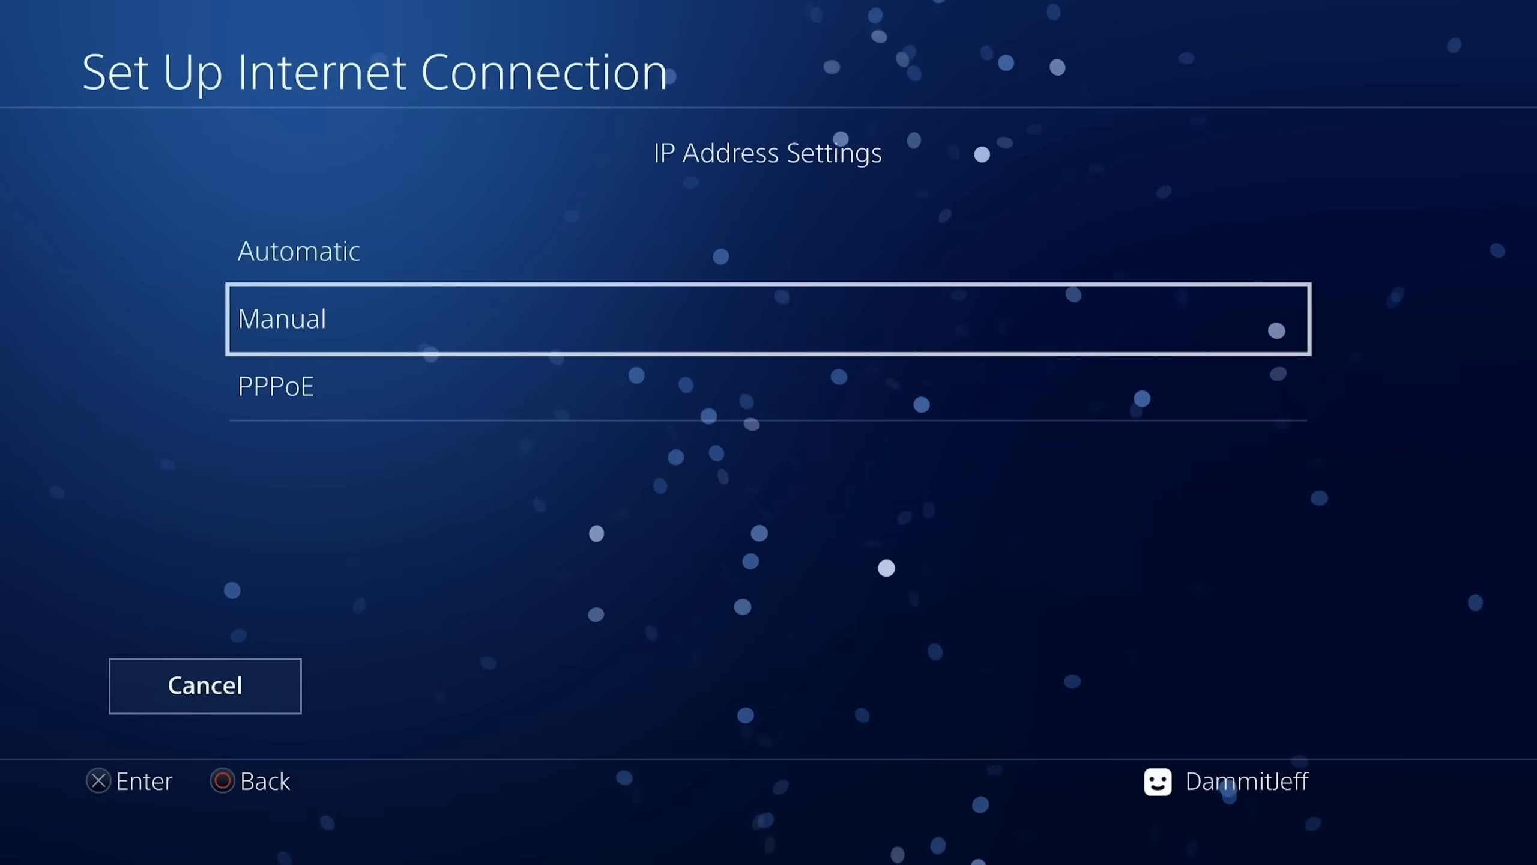
pyautogui.press('Up')
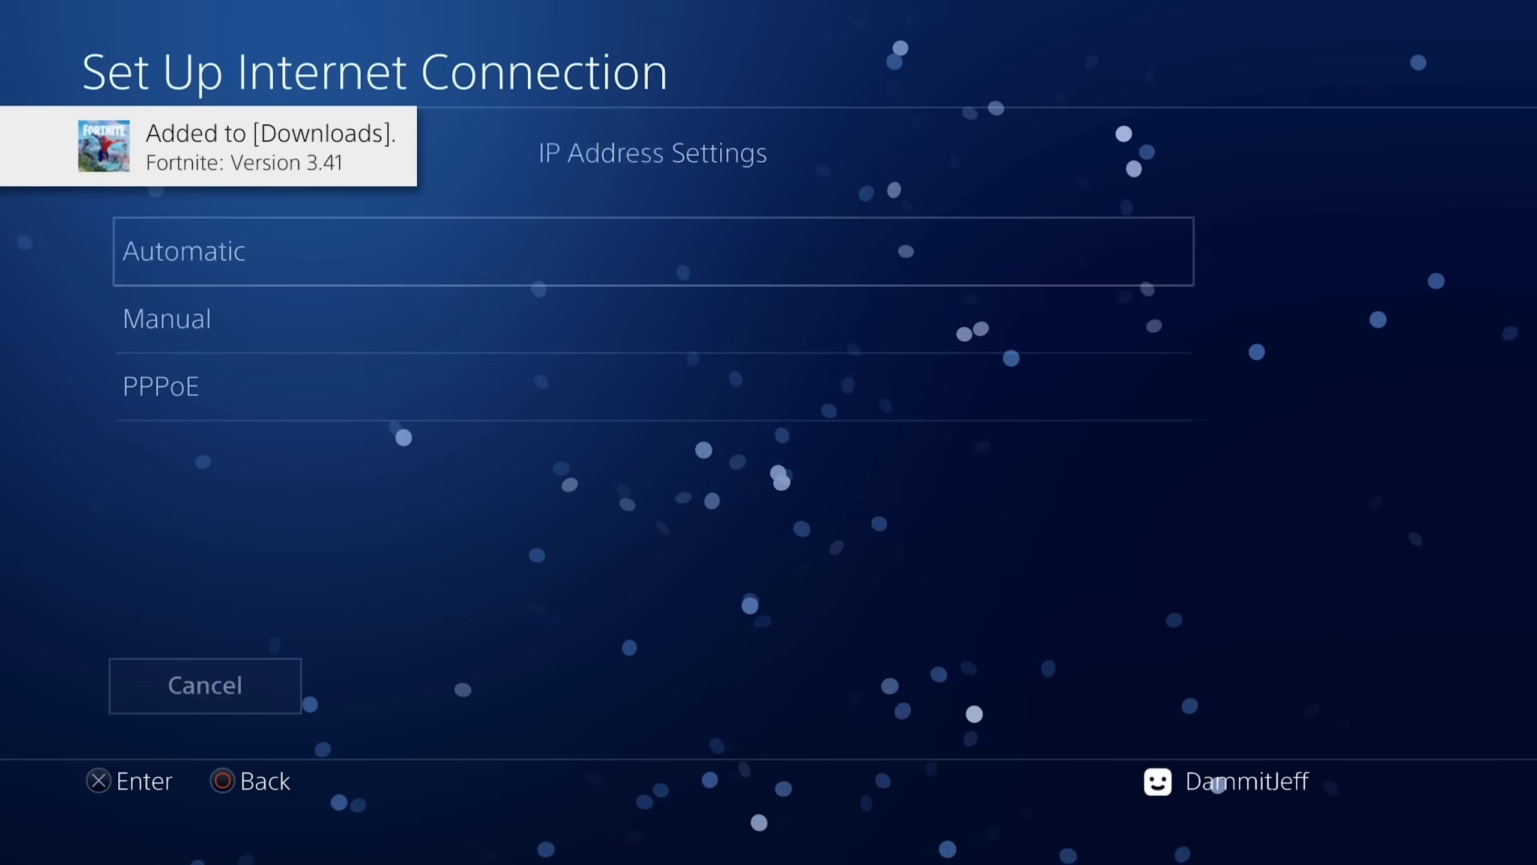
pyautogui.click(652, 250)
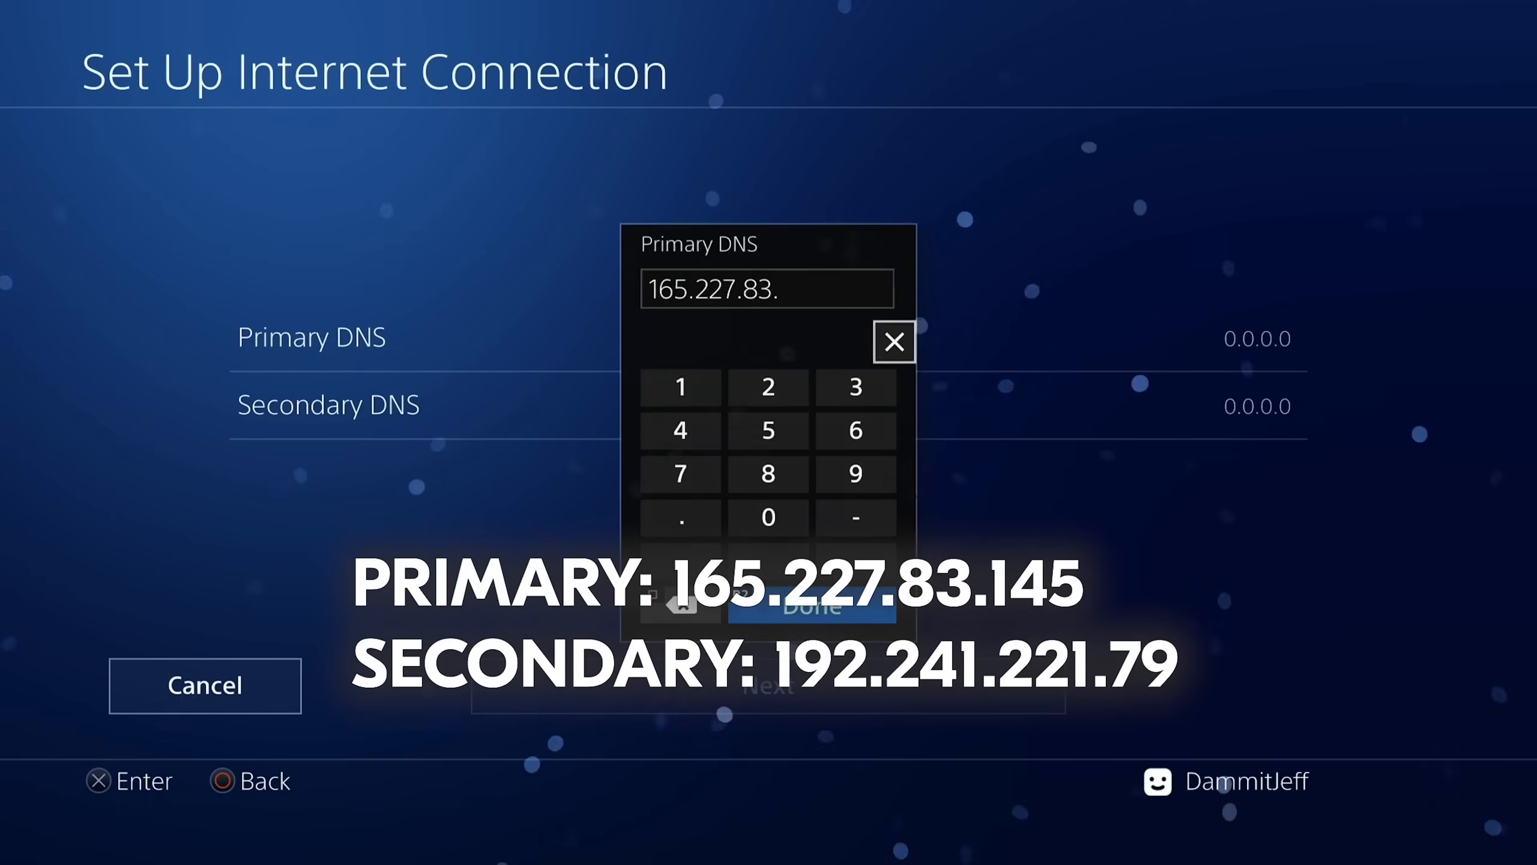
# Enter primary DNS 165.227.83.145 and secondary DNS 192.241.221.79, then save and exit.
pyautogui.click(680, 386)
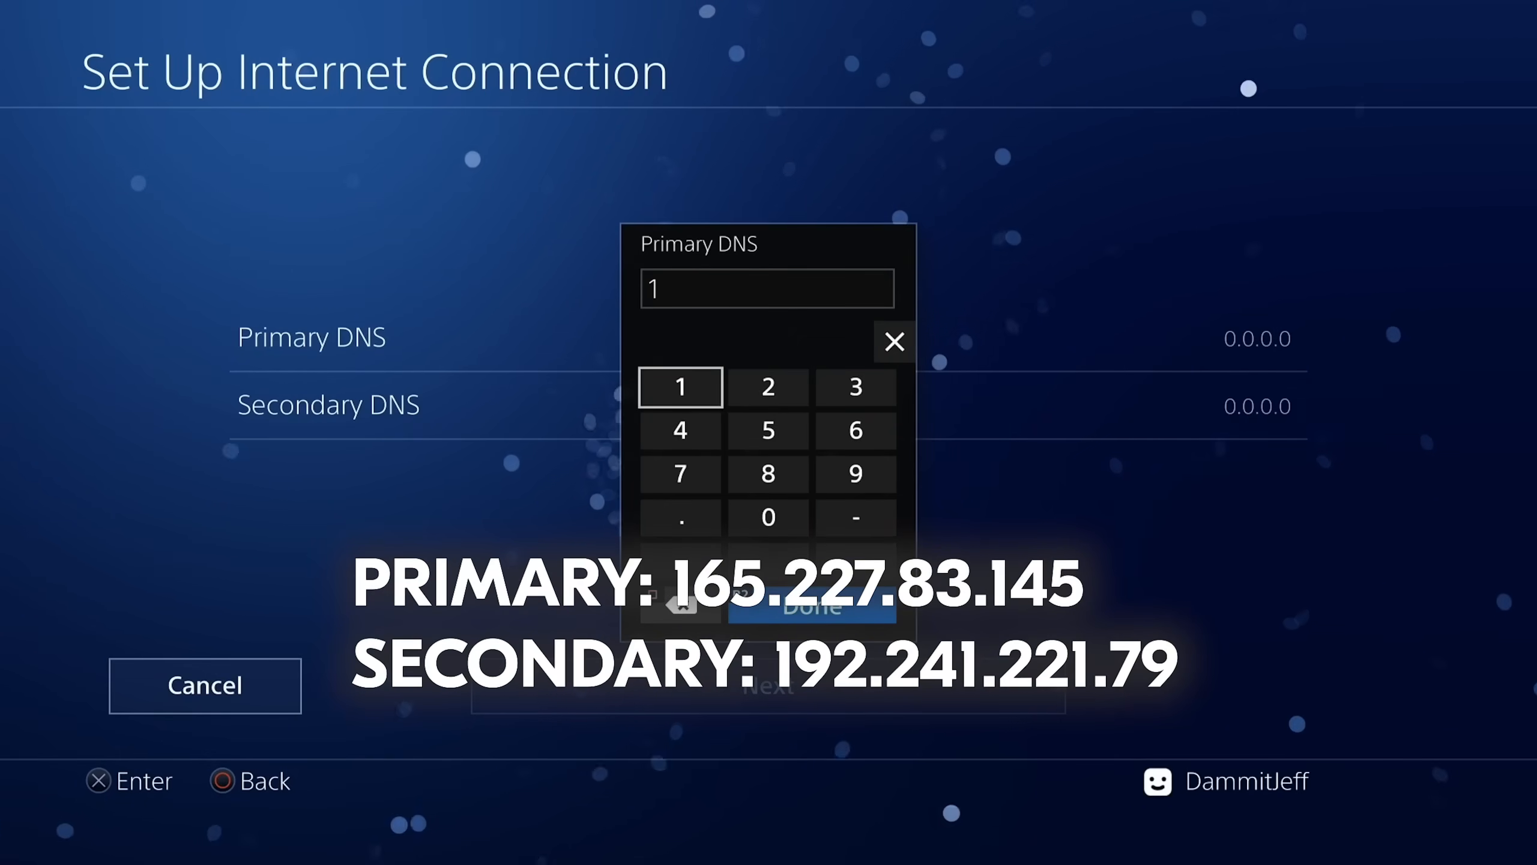
pyautogui.write('65.227.83.145')
pyautogui.write('192.24')
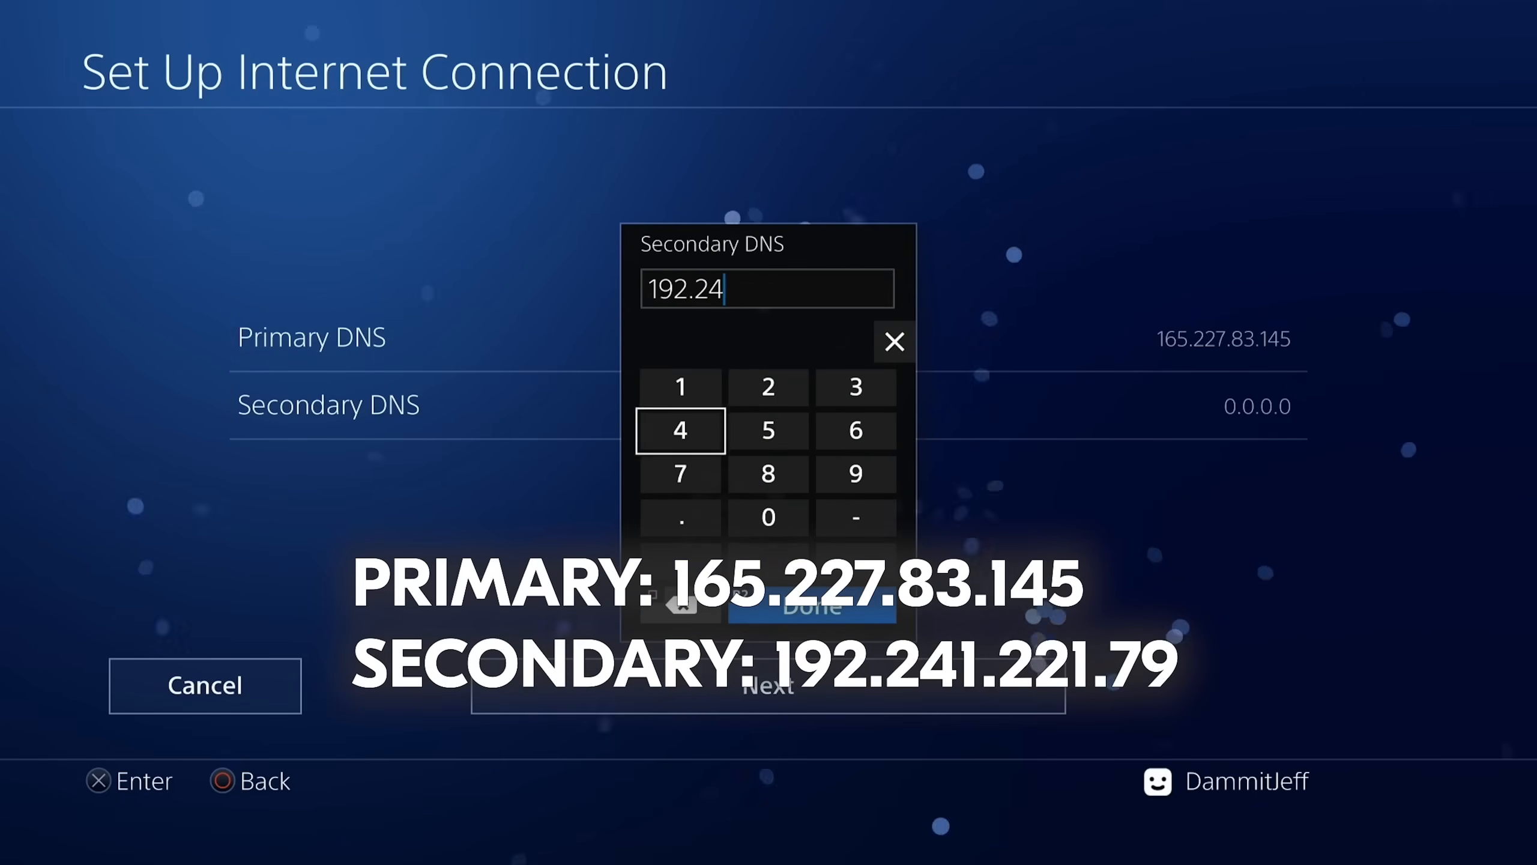
pyautogui.click(810, 605)
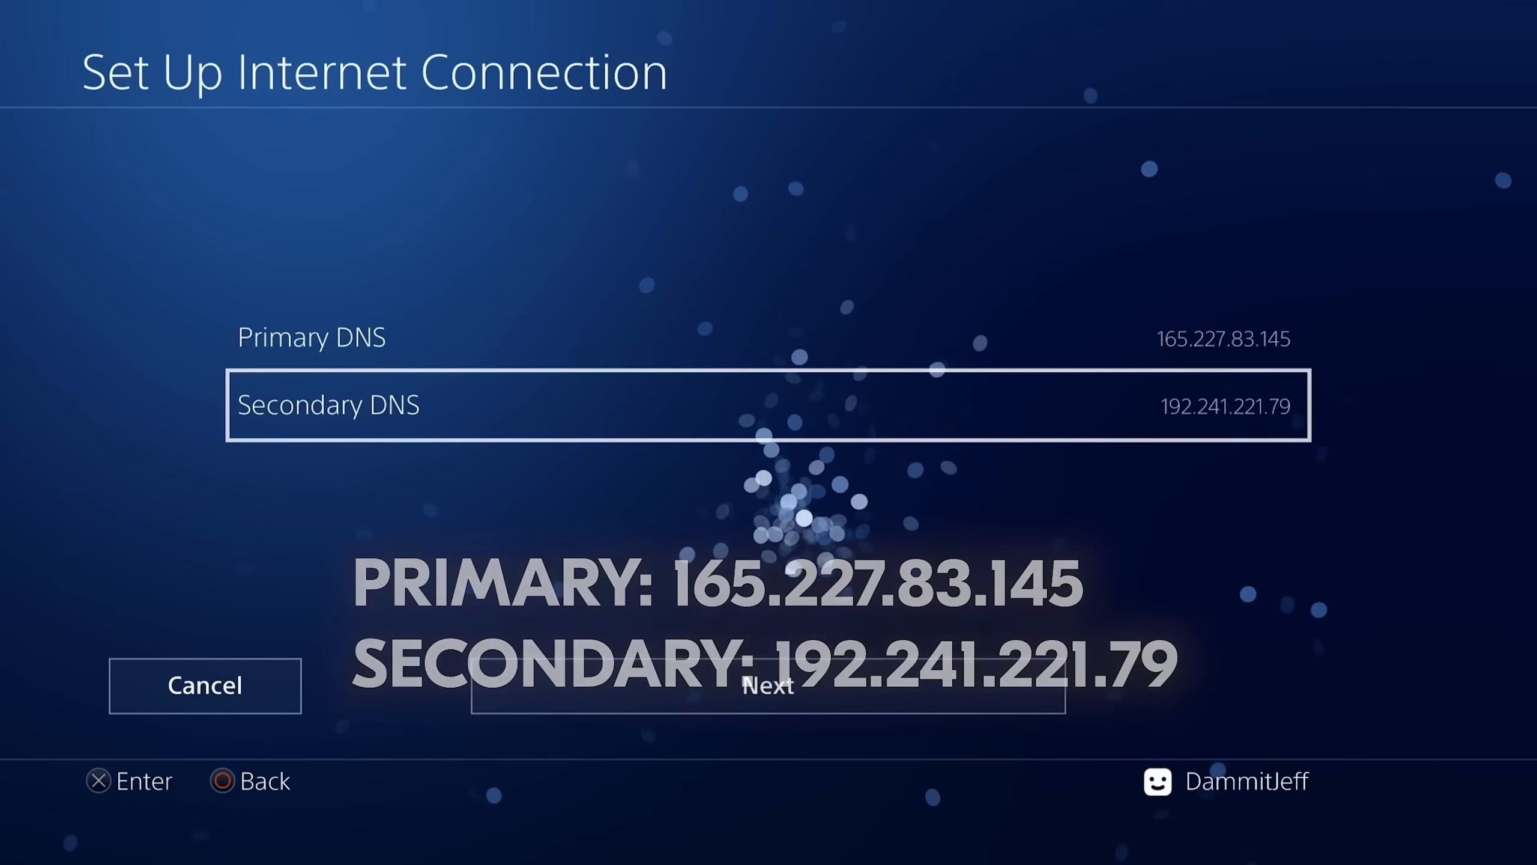
pyautogui.click(767, 685)
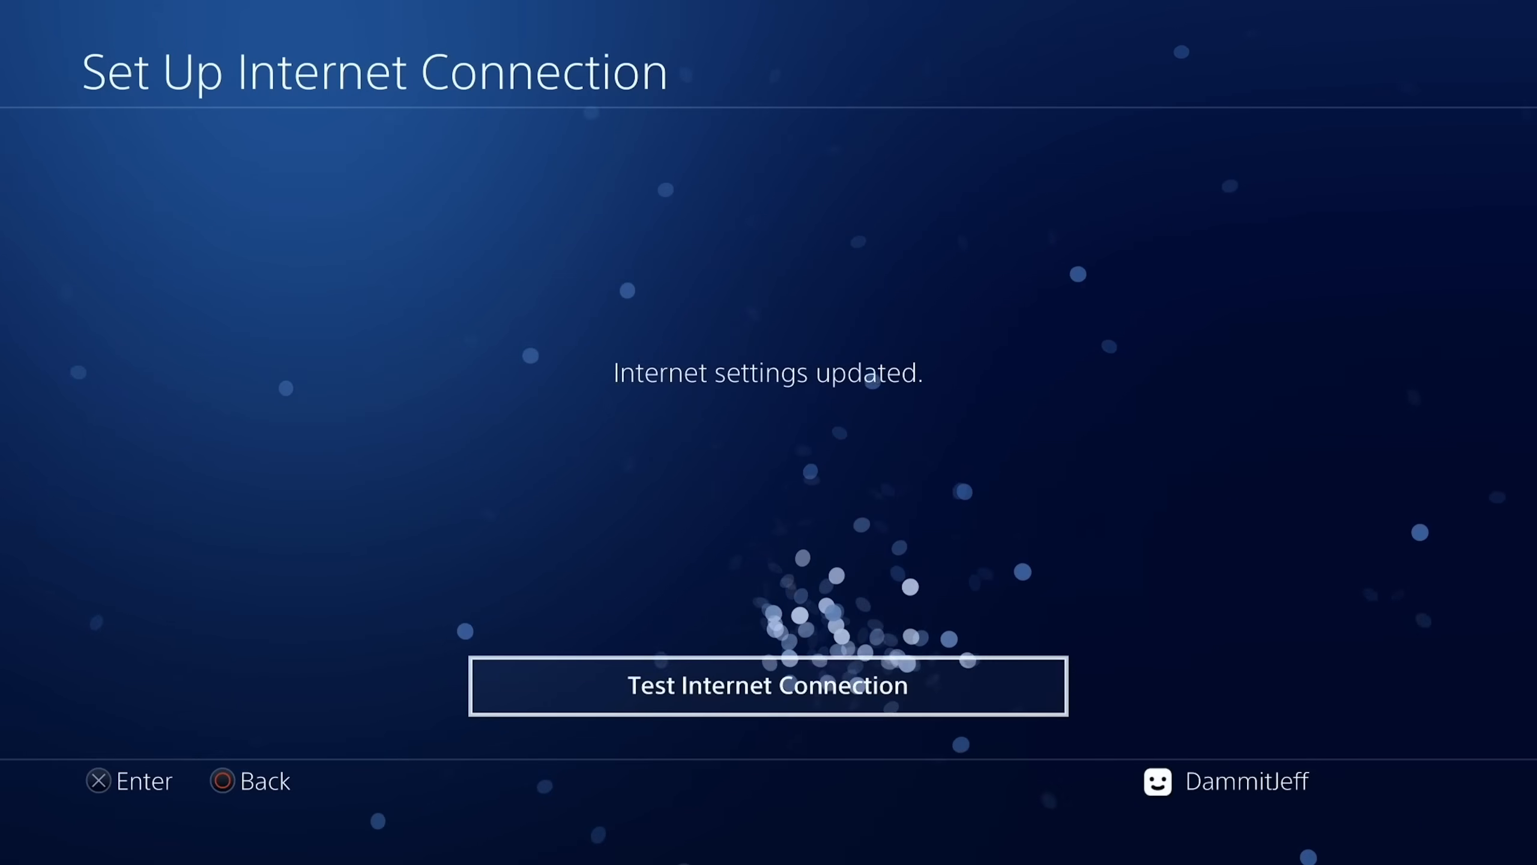
pyautogui.press('Back')
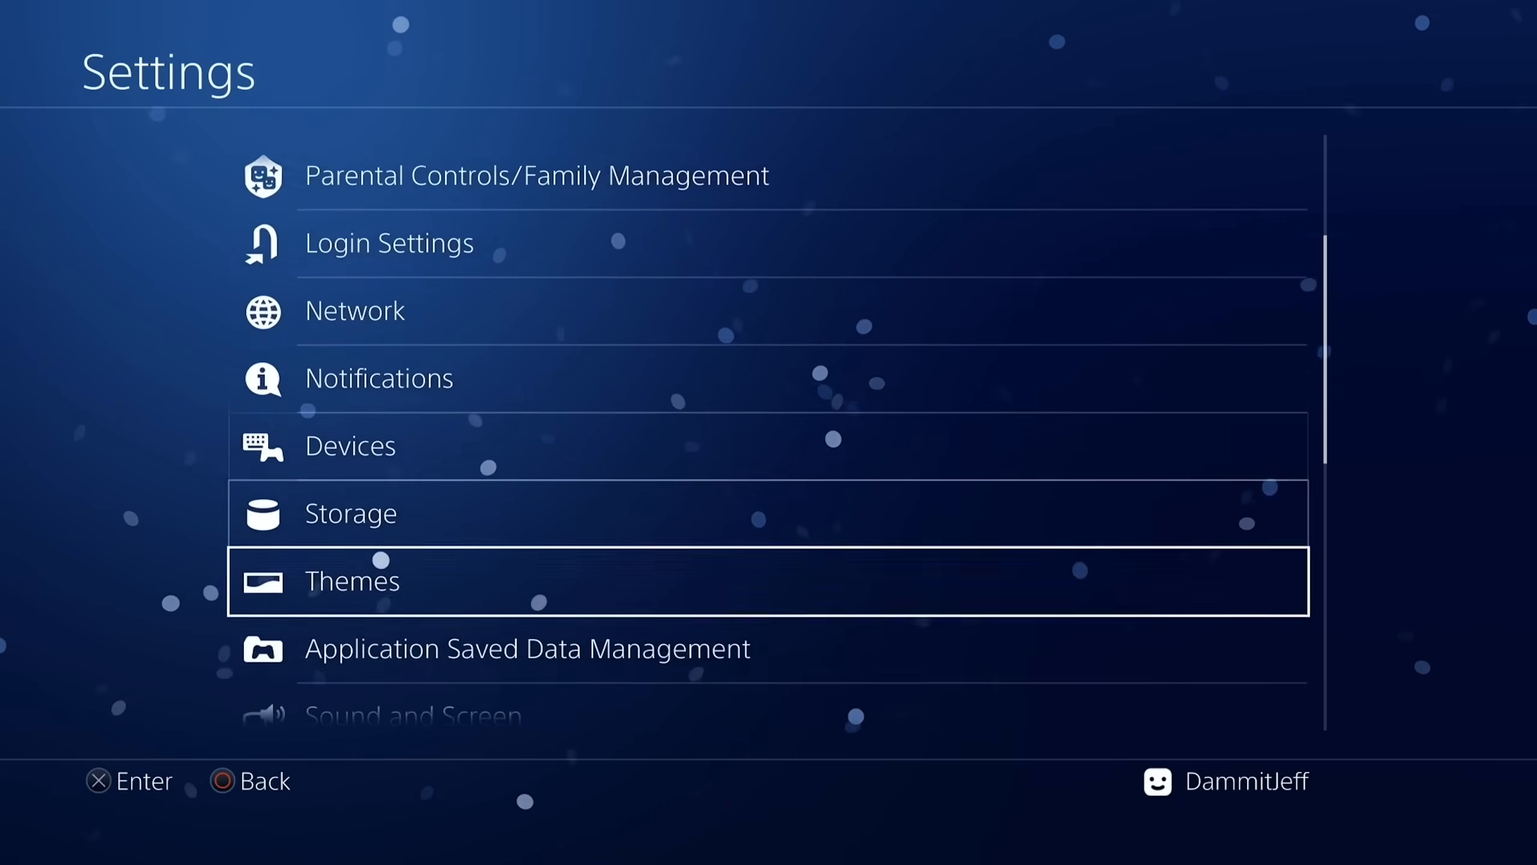
# Open System settings to disable automatic downloads, then back out.
pyautogui.scroll(-3)
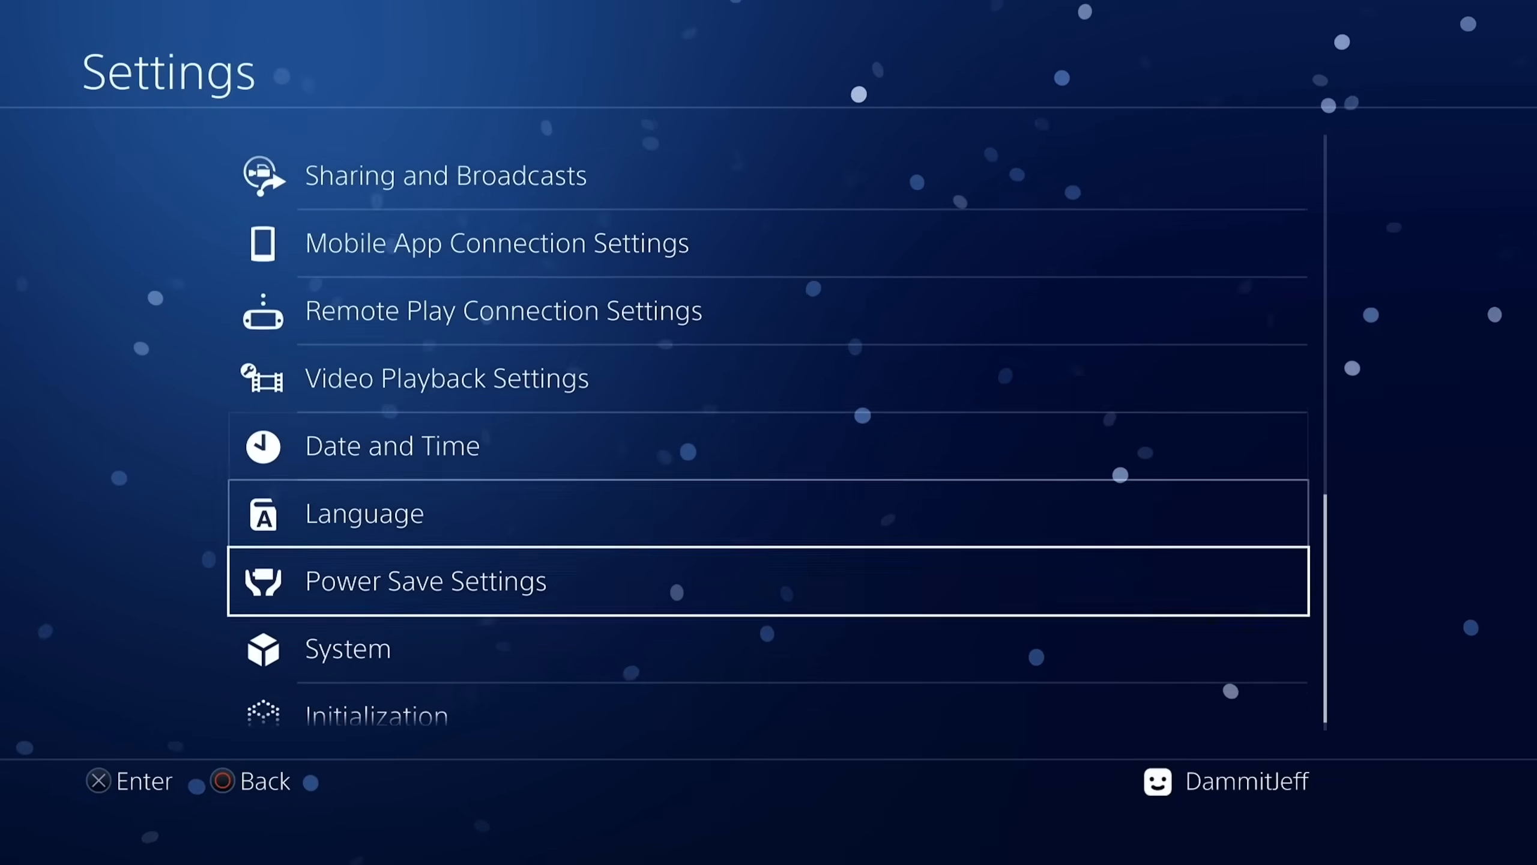
pyautogui.click(346, 648)
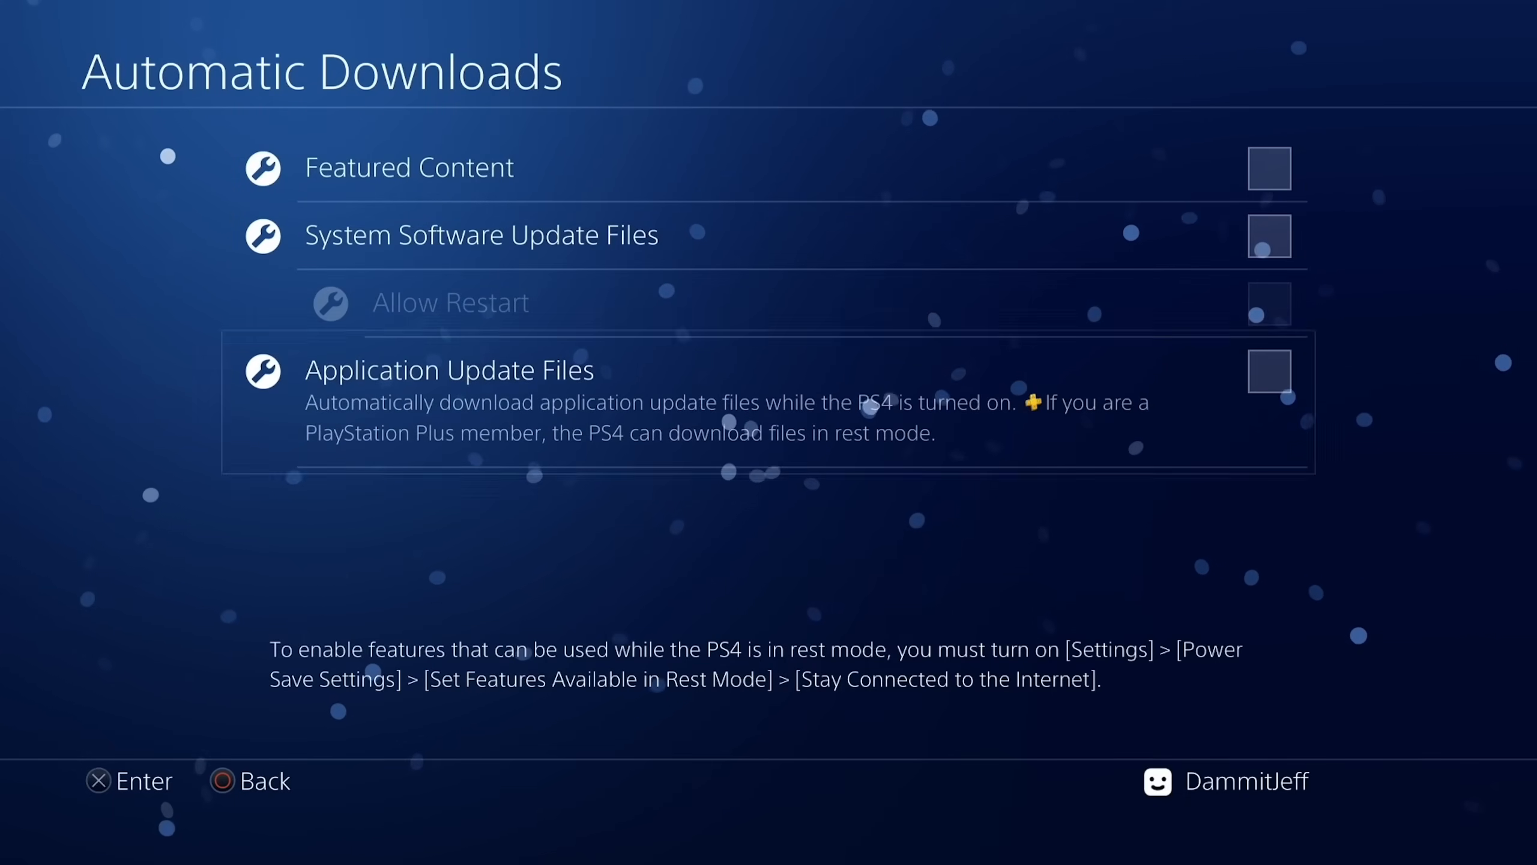
pyautogui.press('Back')
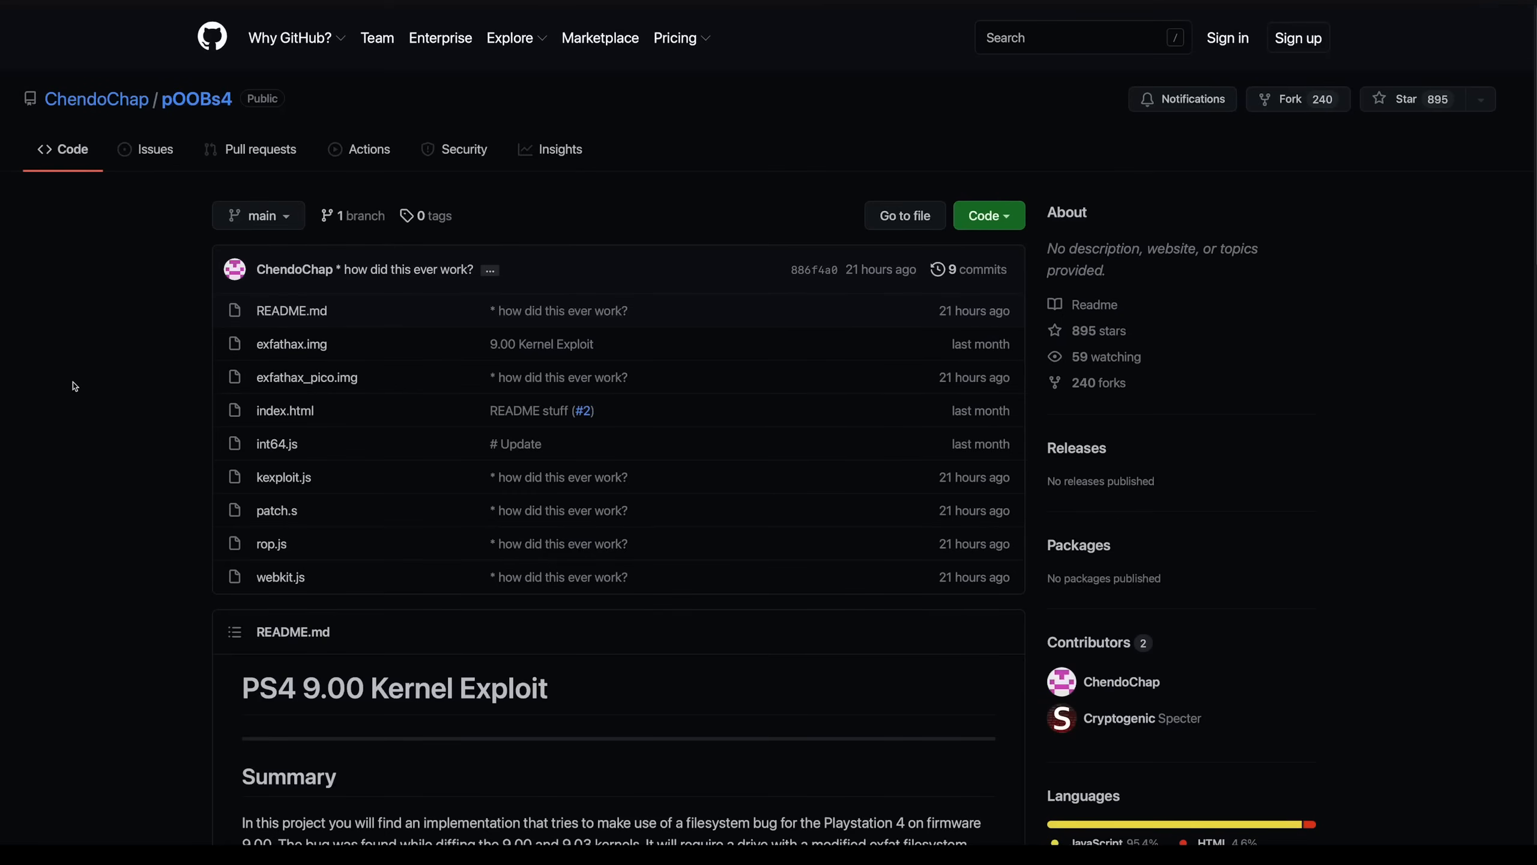
pyautogui.moveTo(84, 374)
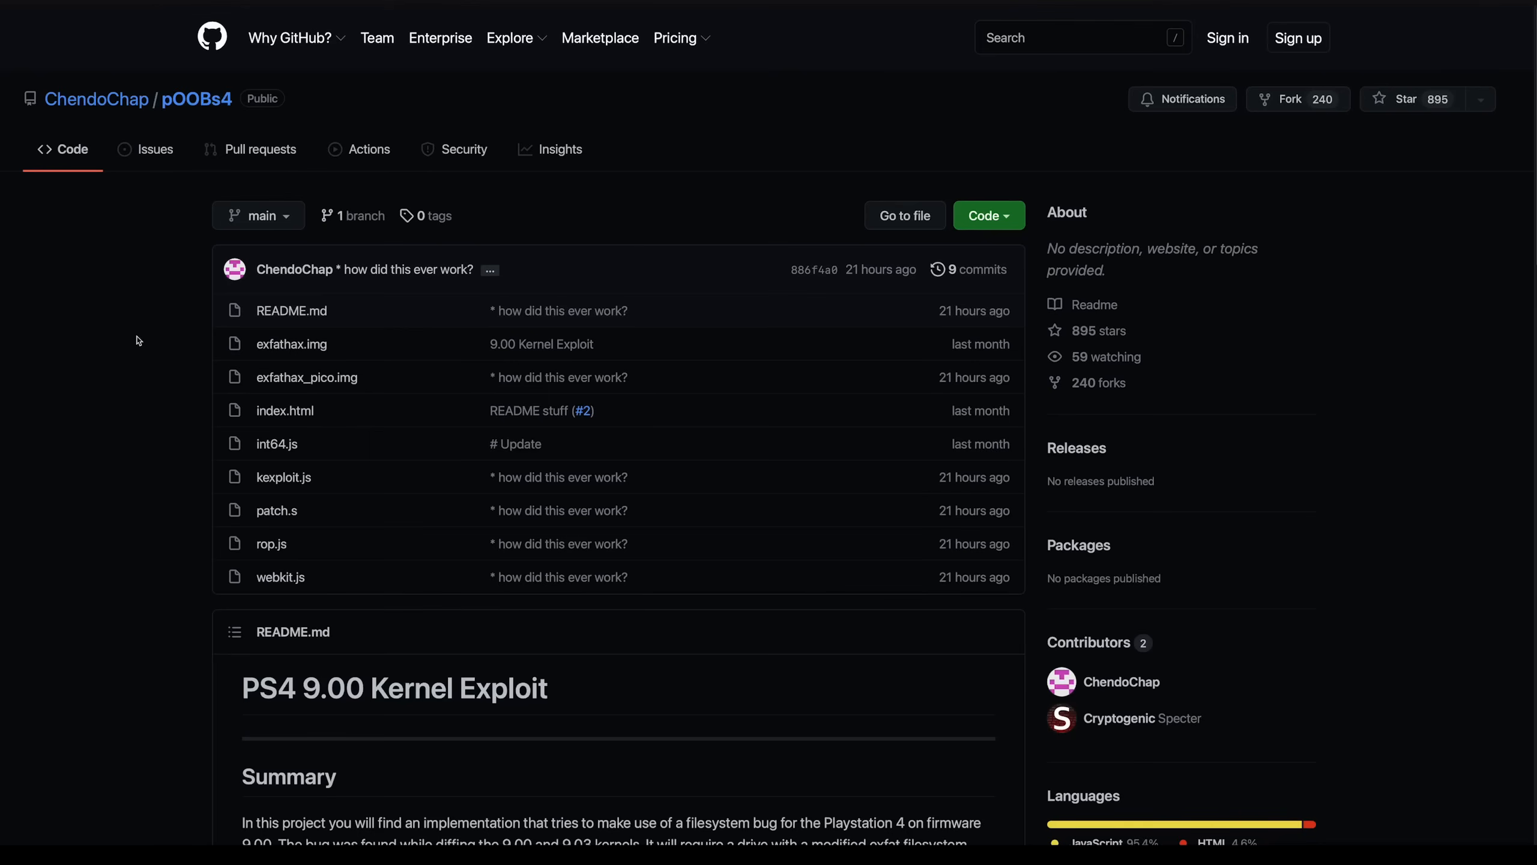
pyautogui.moveTo(292, 344)
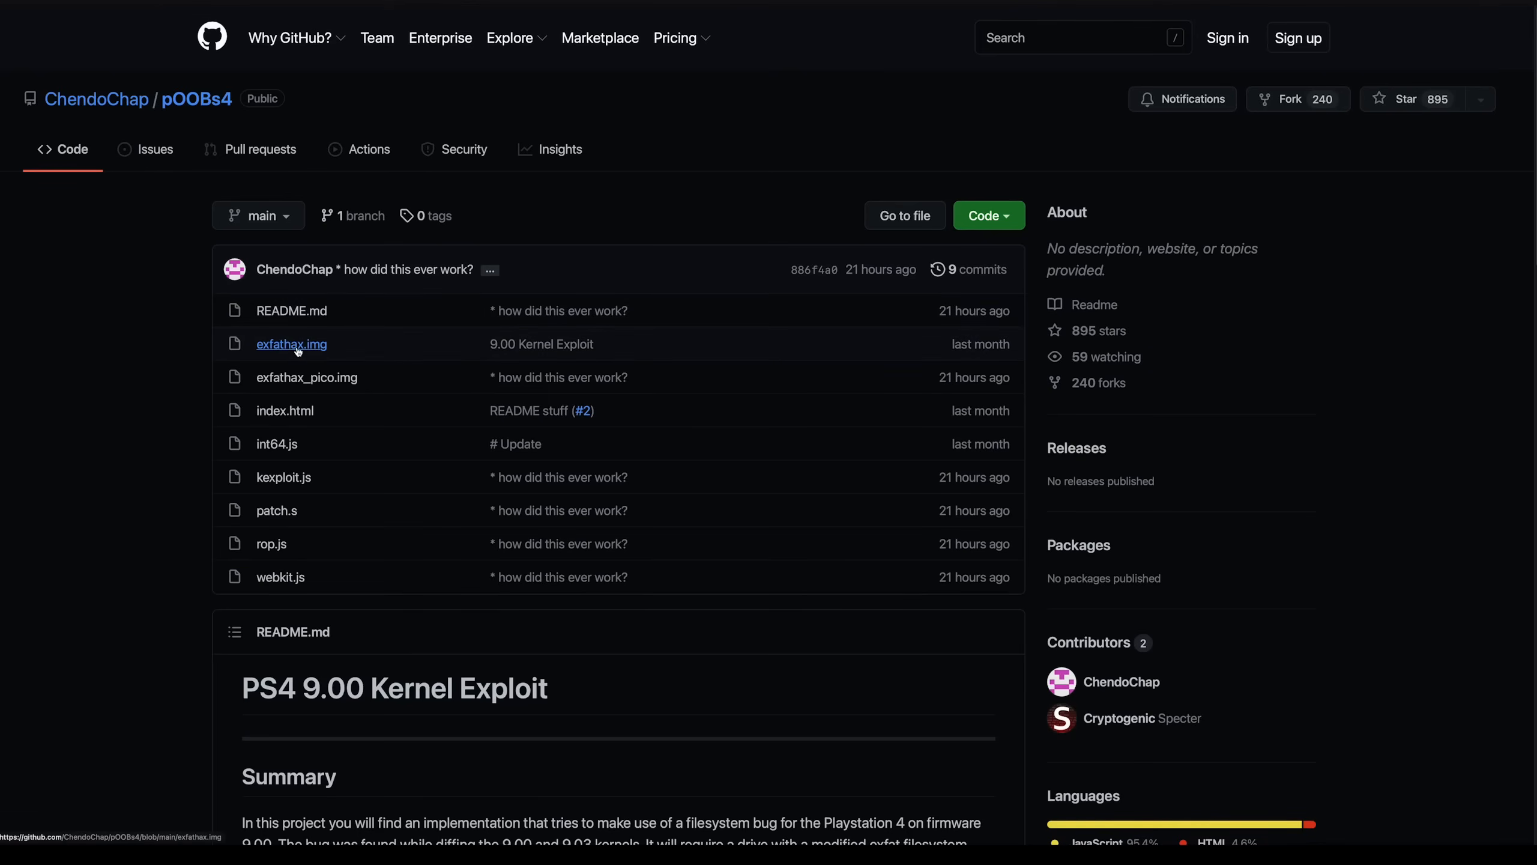
# Open the exfathax.img file page in the pOOBs4 repository.
pyautogui.click(291, 344)
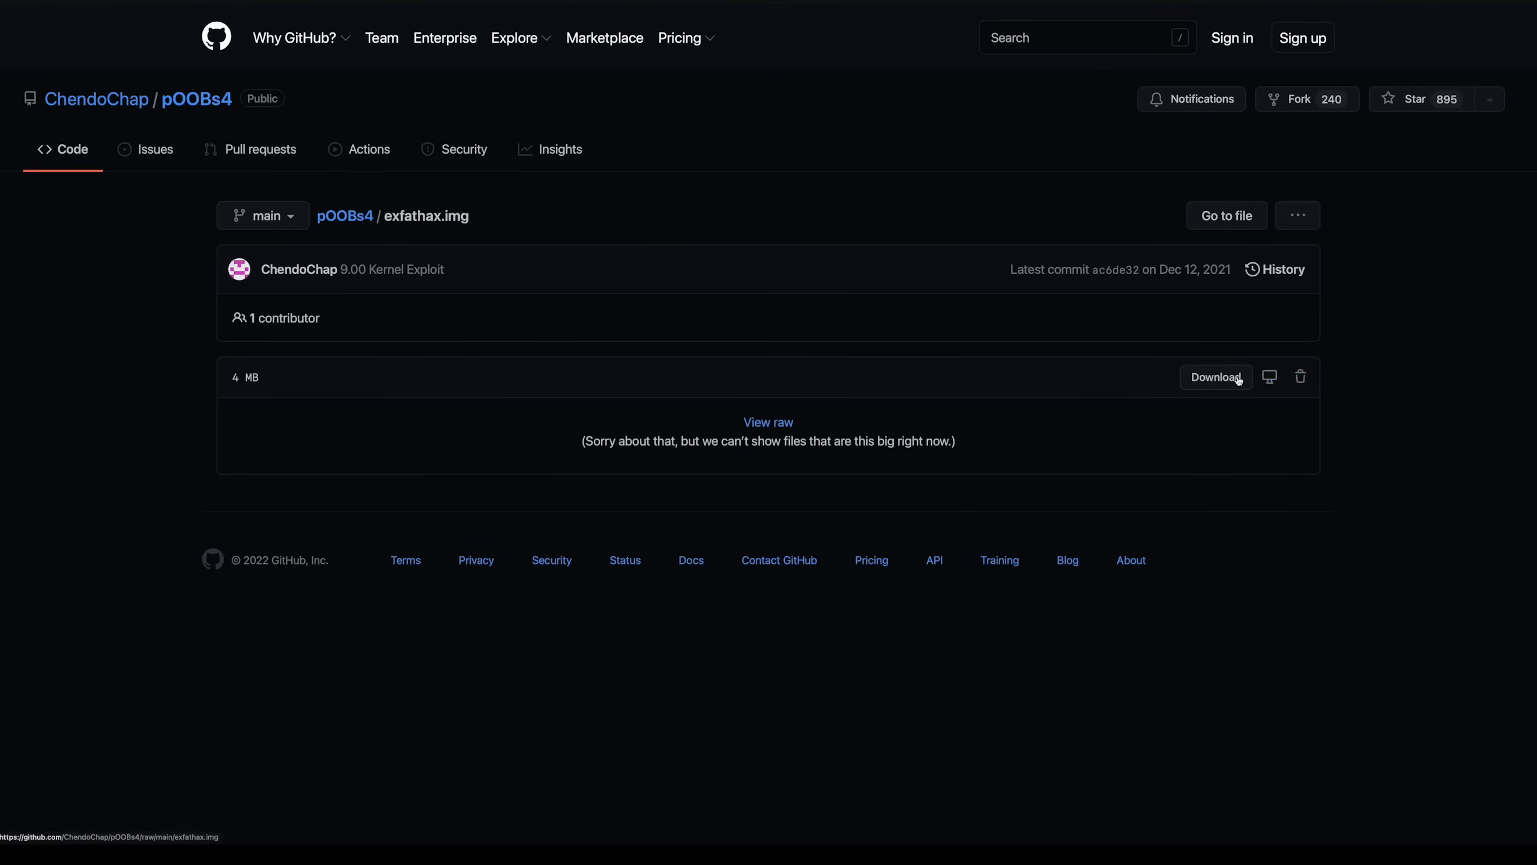
pyautogui.moveTo(1236, 361)
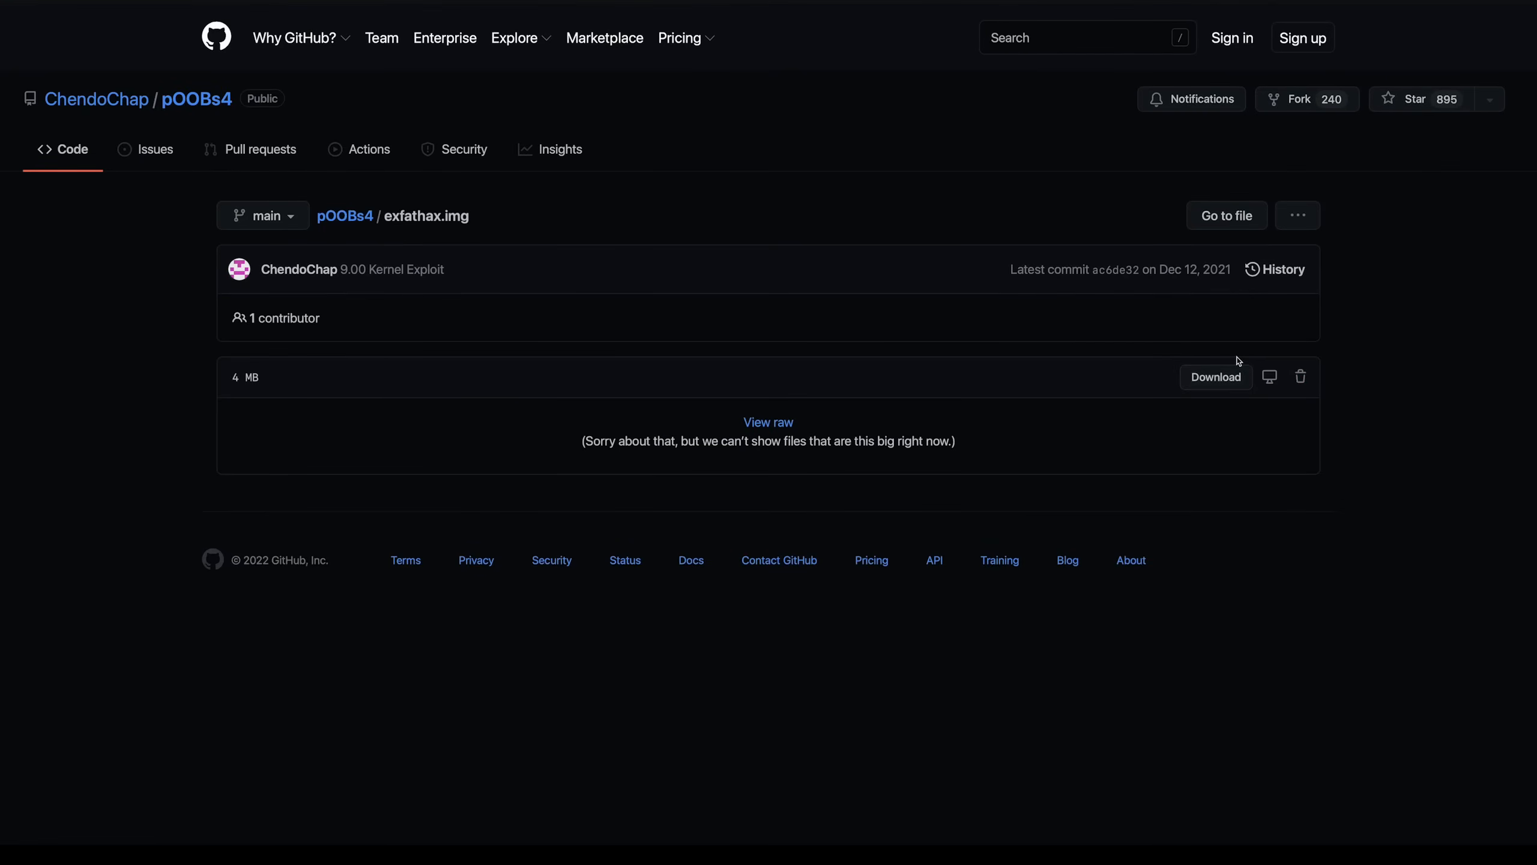
pyautogui.moveTo(1363, 325)
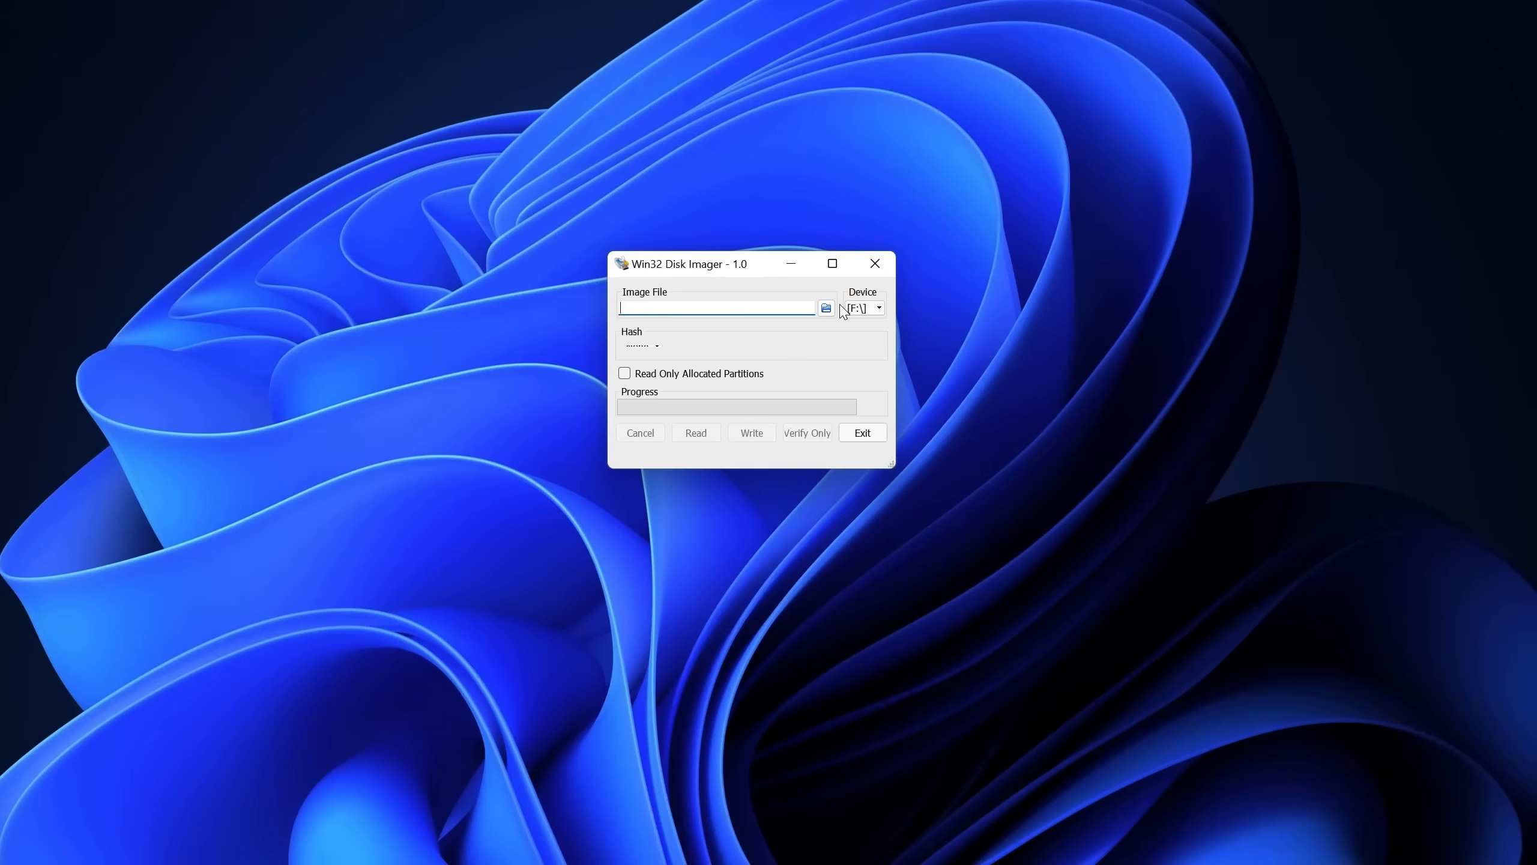
pyautogui.moveTo(943, 375)
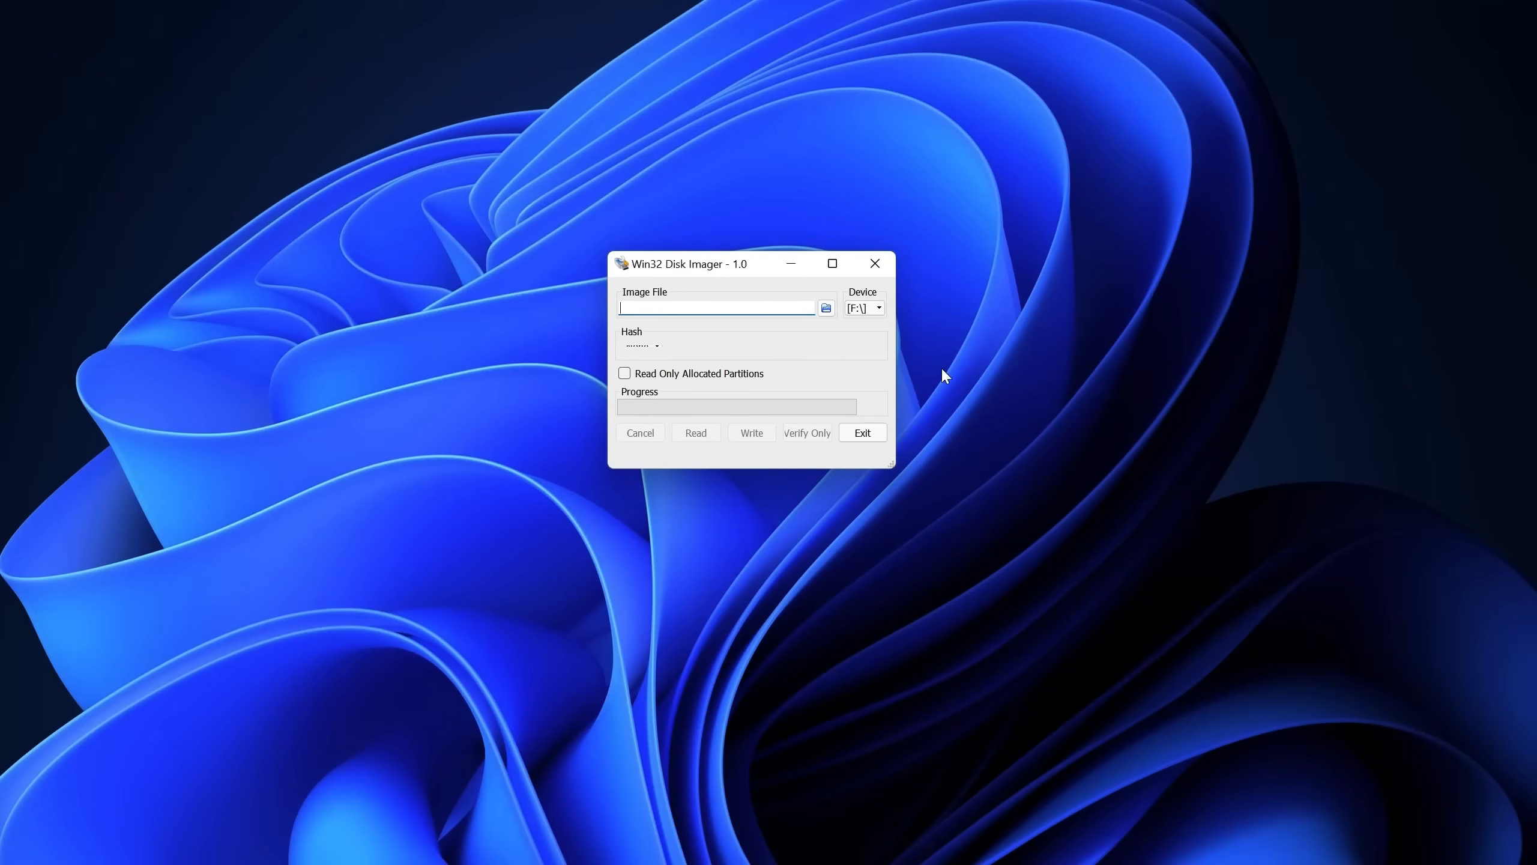
pyautogui.moveTo(826, 308)
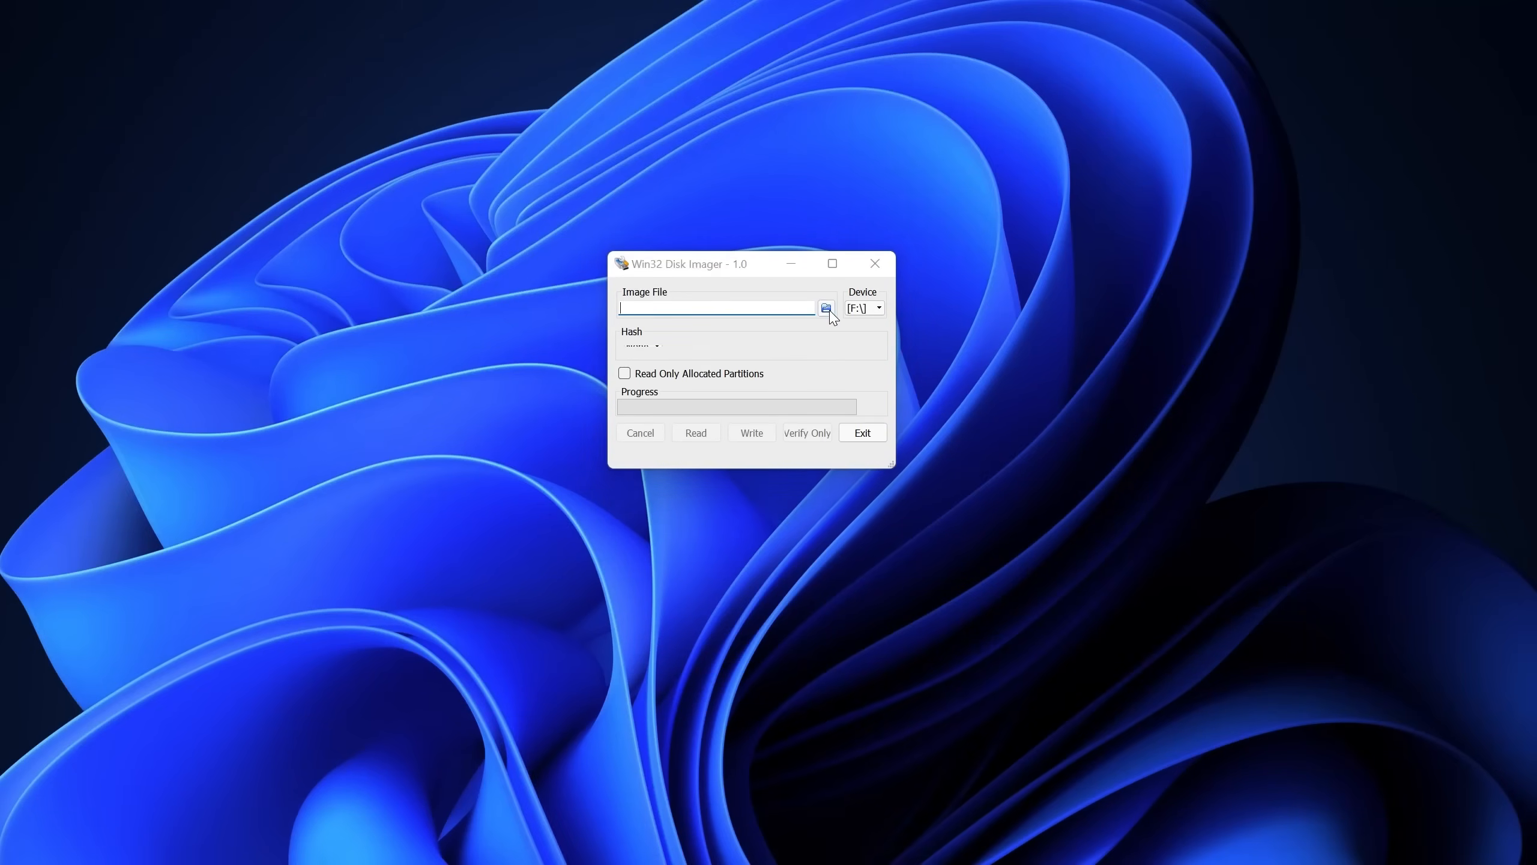
# Select exfathax.img from Downloads, confirm device F:, and write it, approving the overwrite.
pyautogui.click(825, 308)
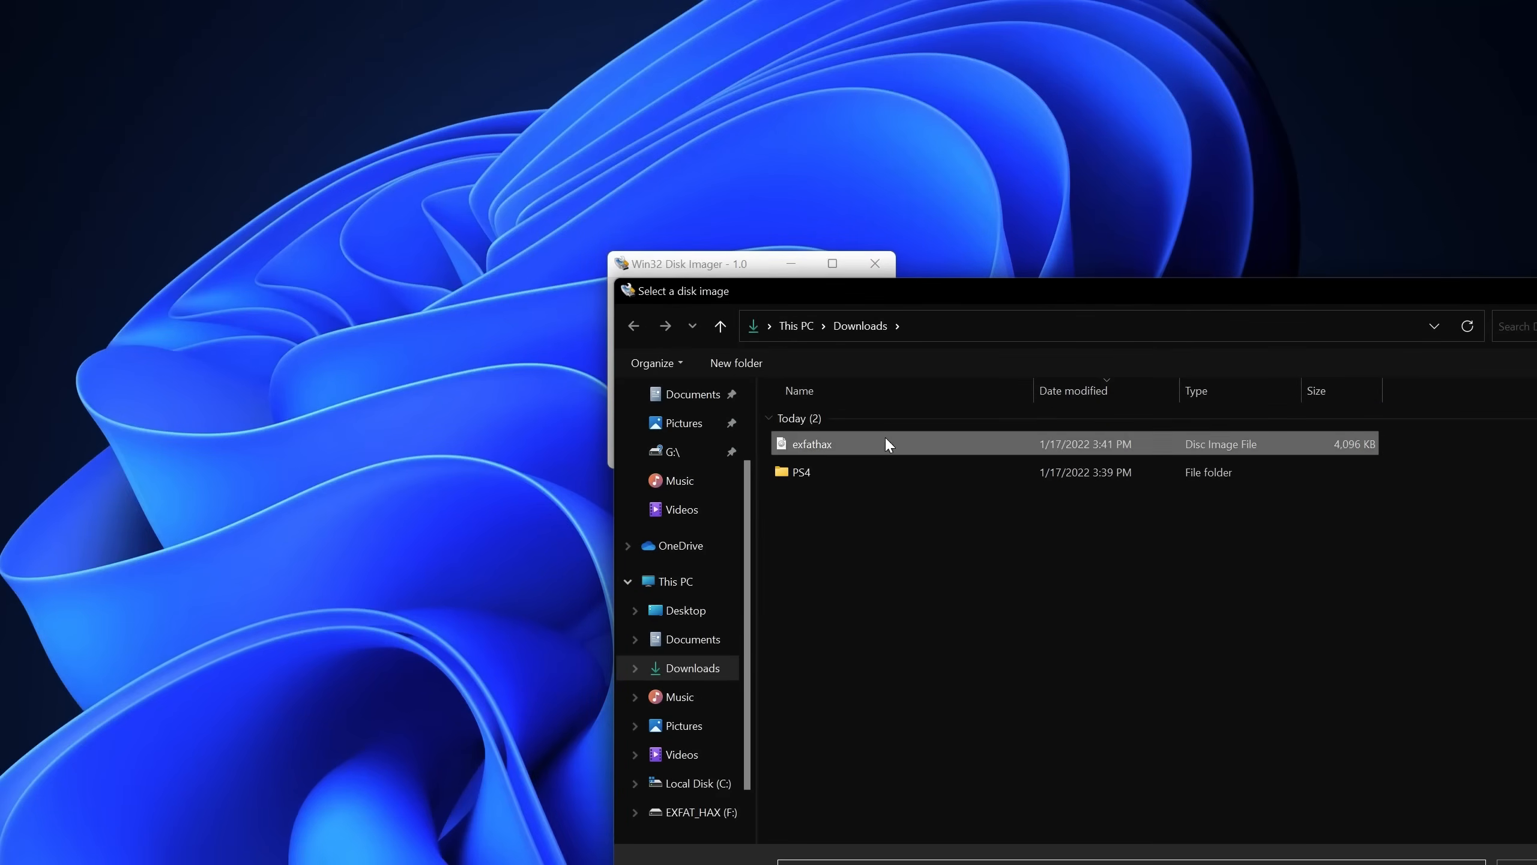
pyautogui.doubleClick(811, 443)
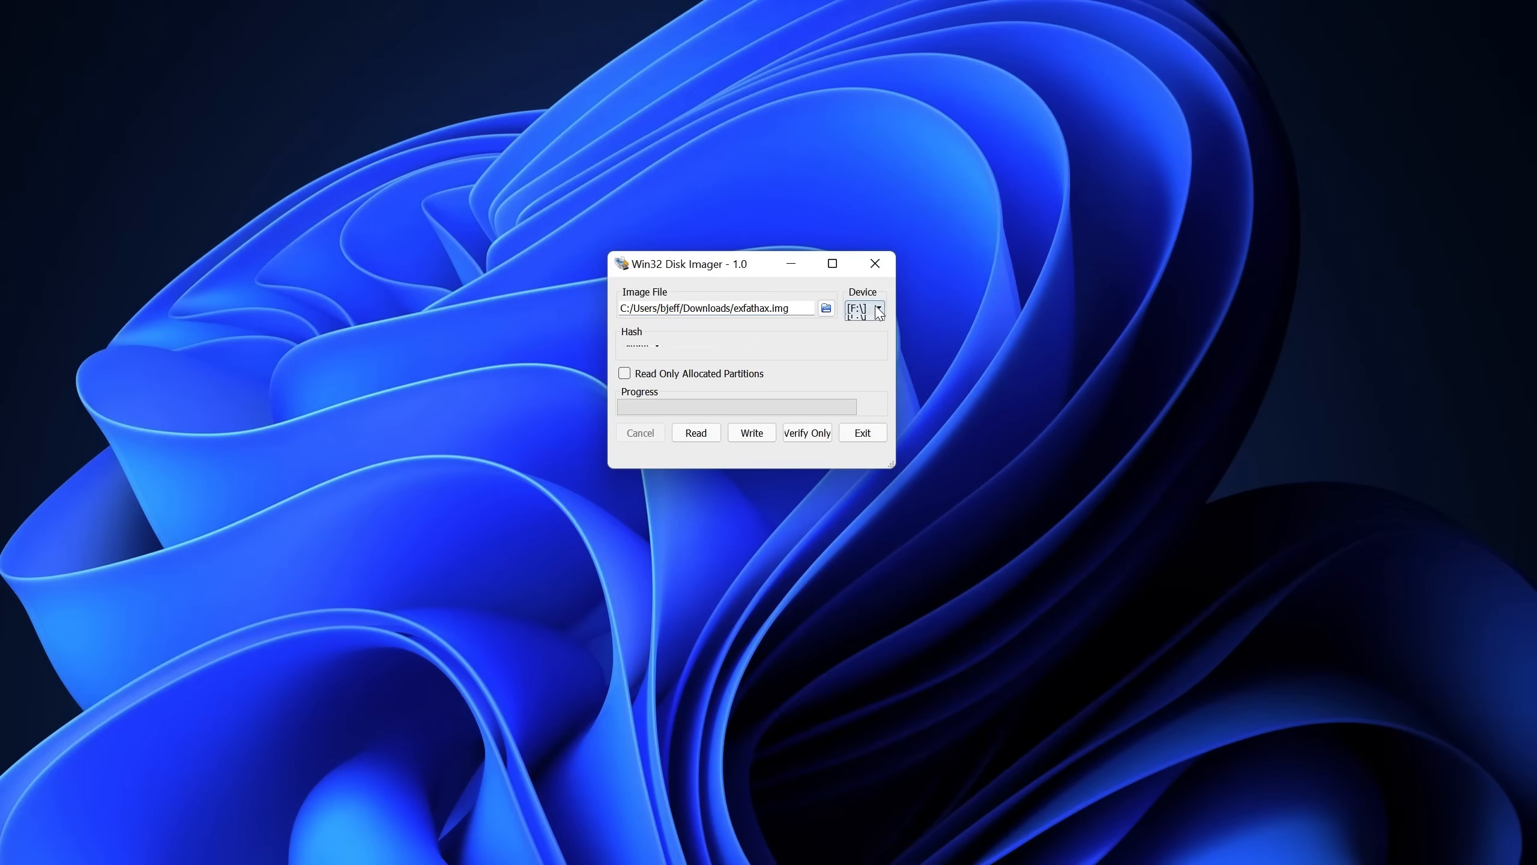
pyautogui.click(877, 308)
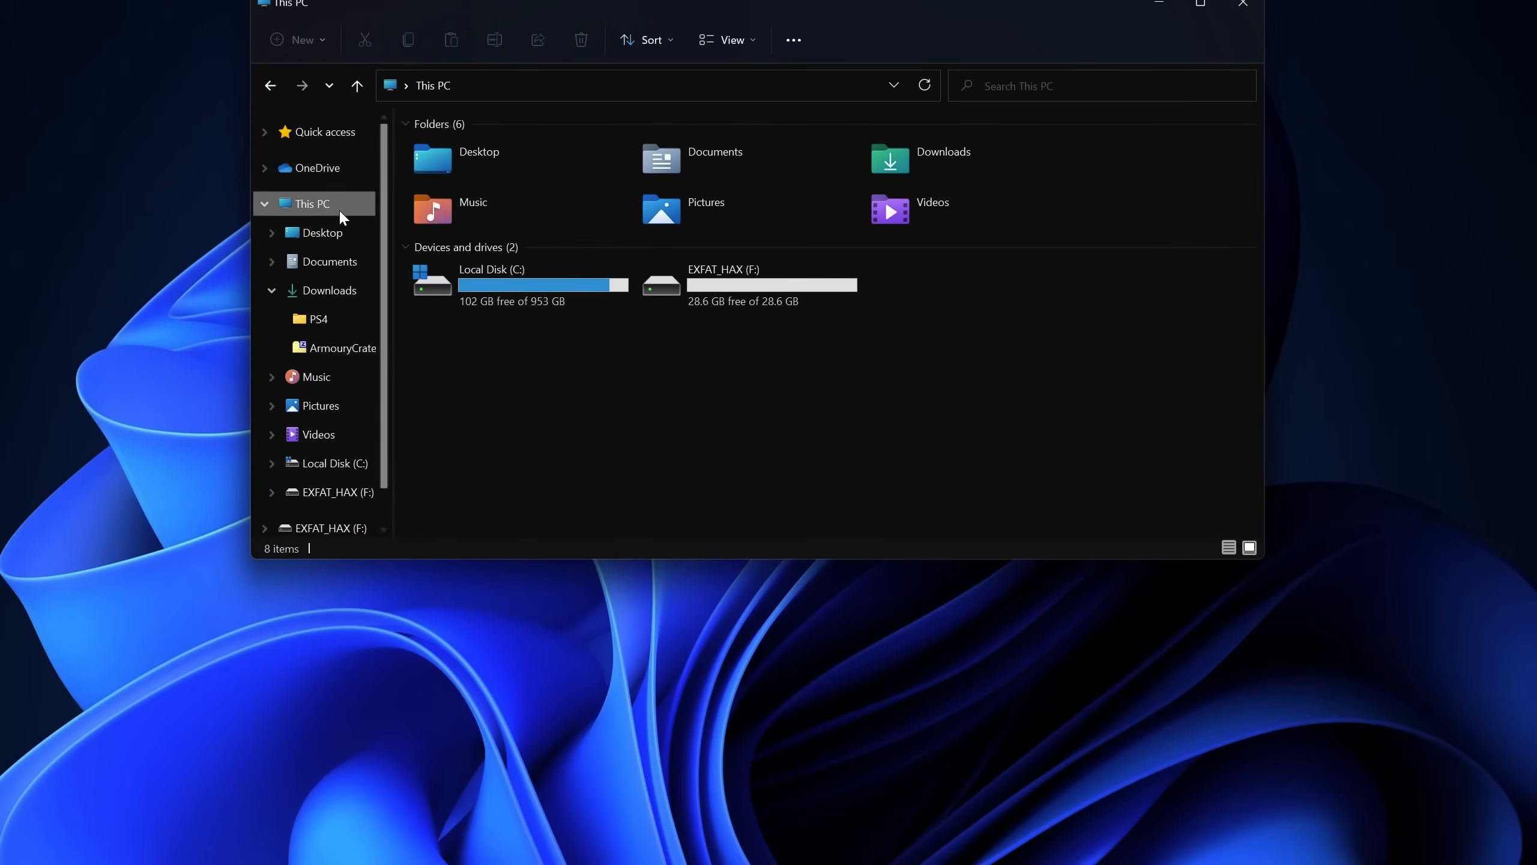
pyautogui.click(748, 284)
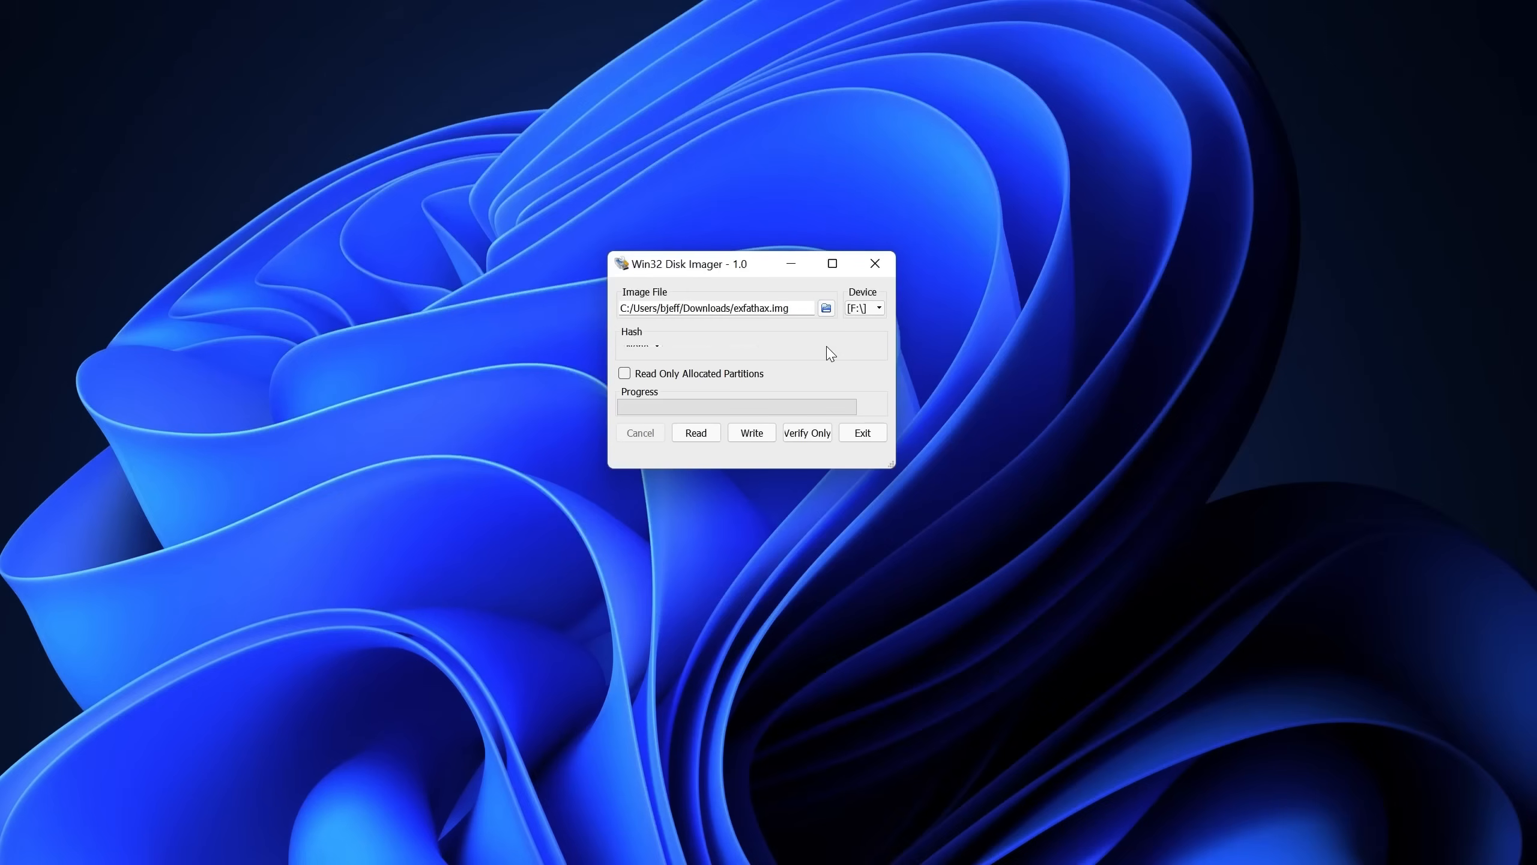
pyautogui.moveTo(751, 432)
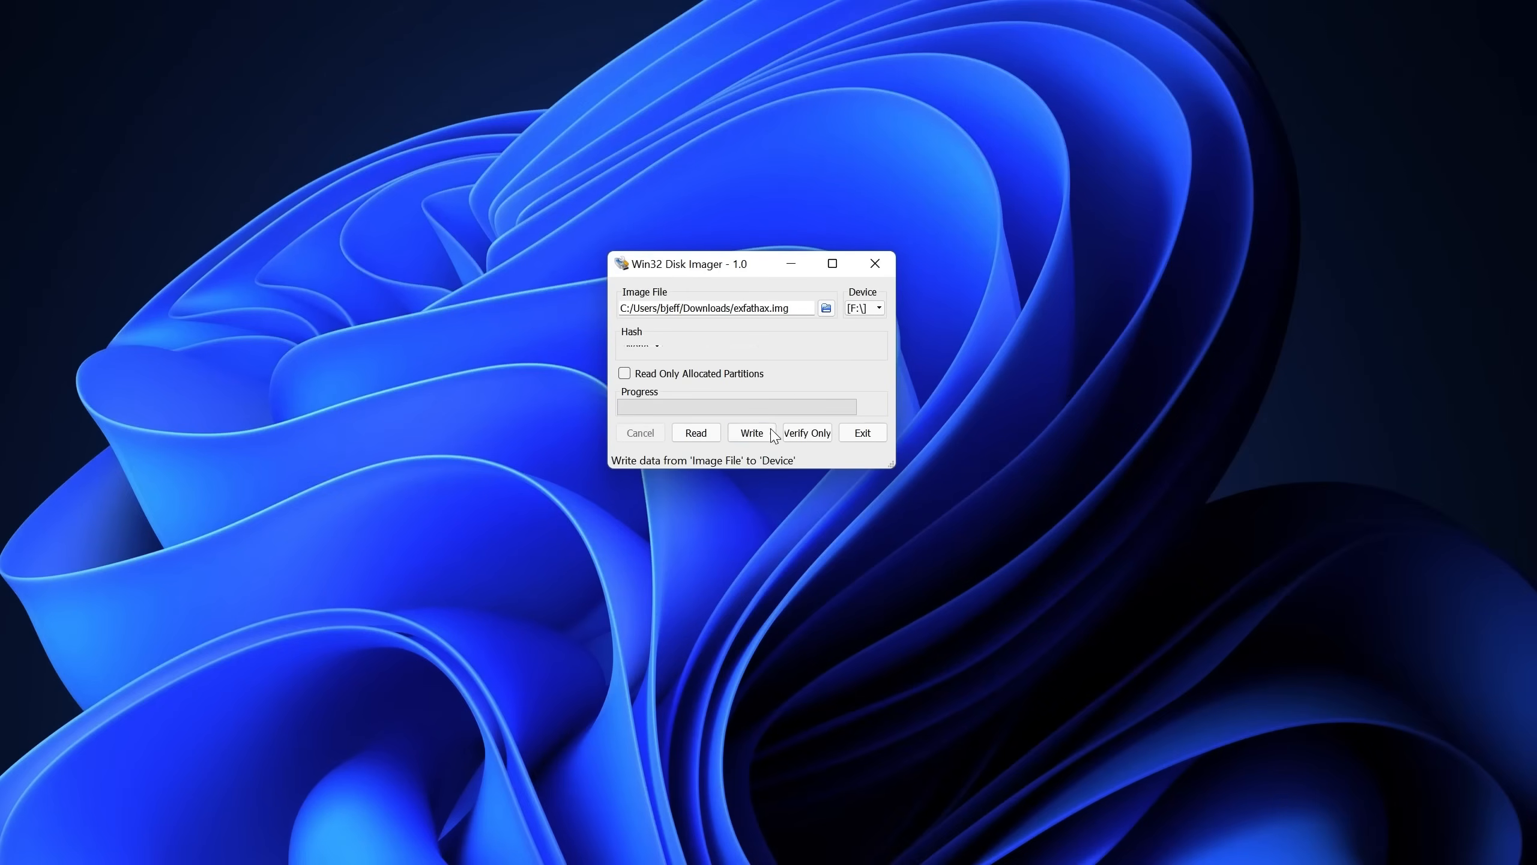
pyautogui.click(751, 432)
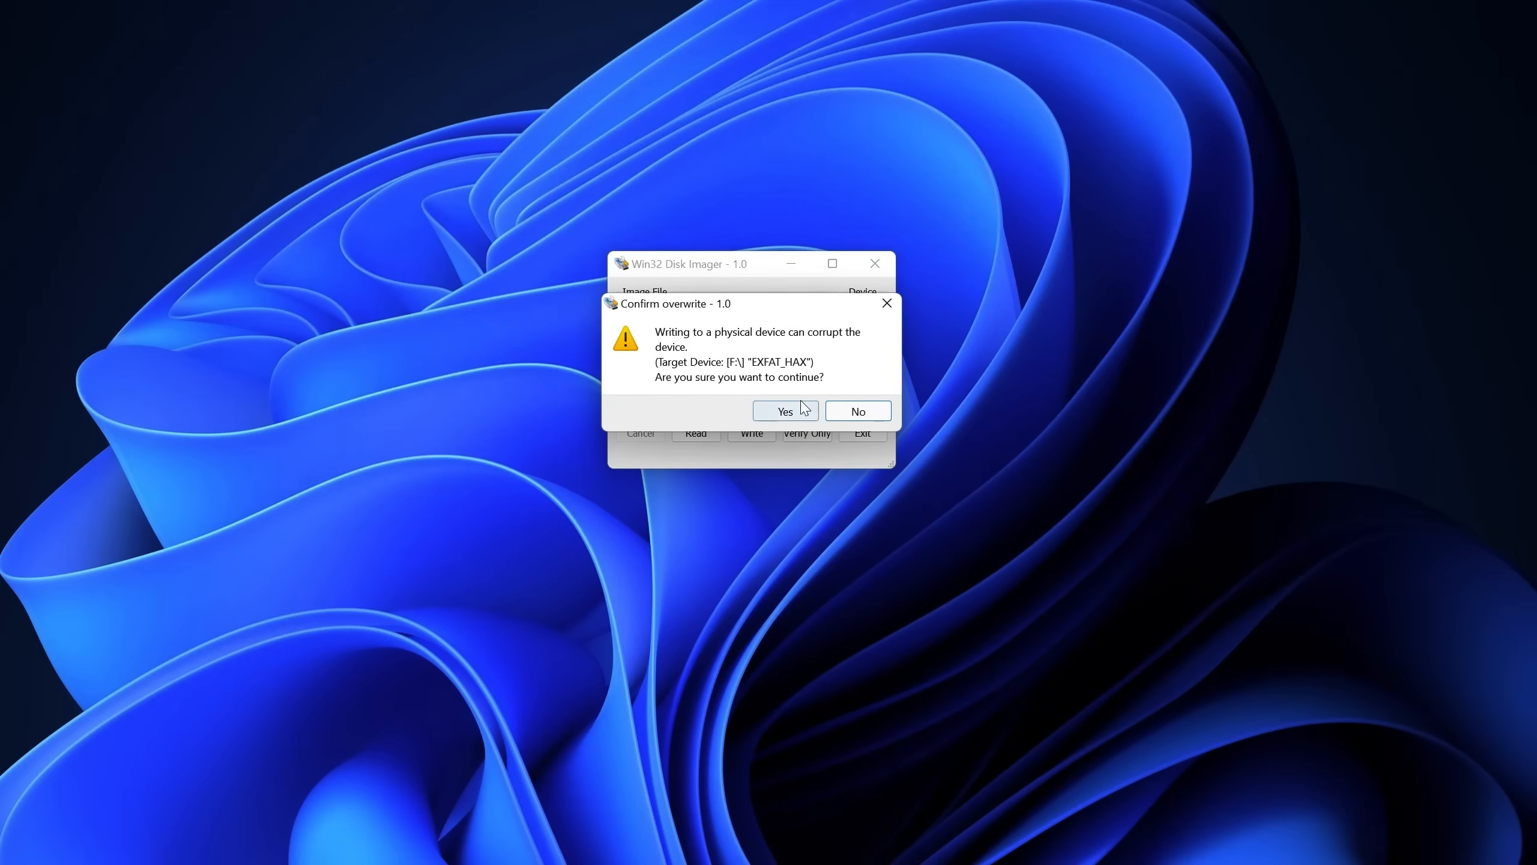
pyautogui.click(784, 411)
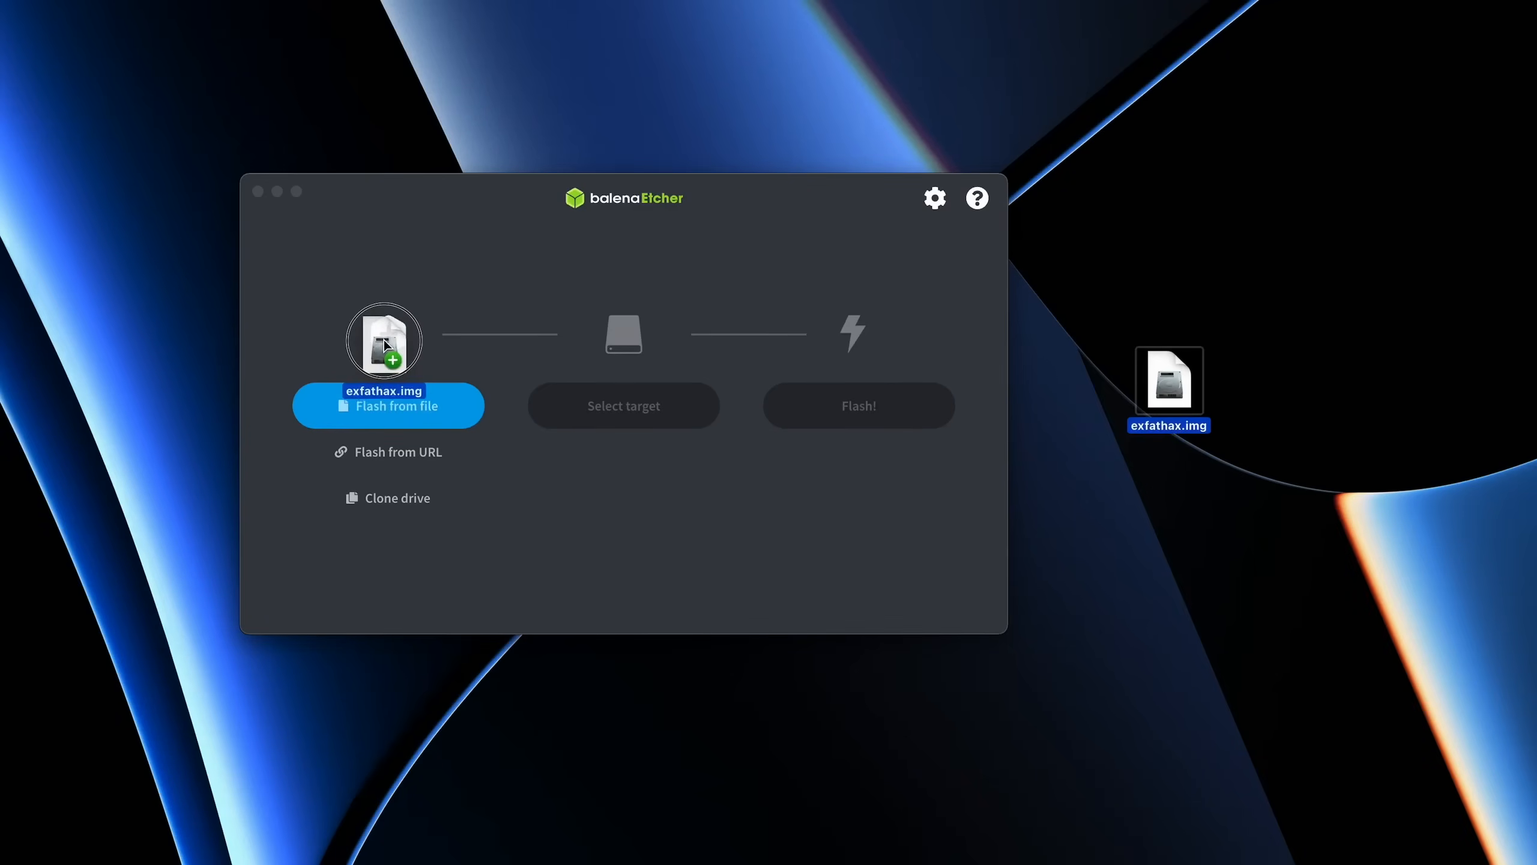
# Open balenaEtcher's target drive list after loading exfathax.img.
pyautogui.click(623, 404)
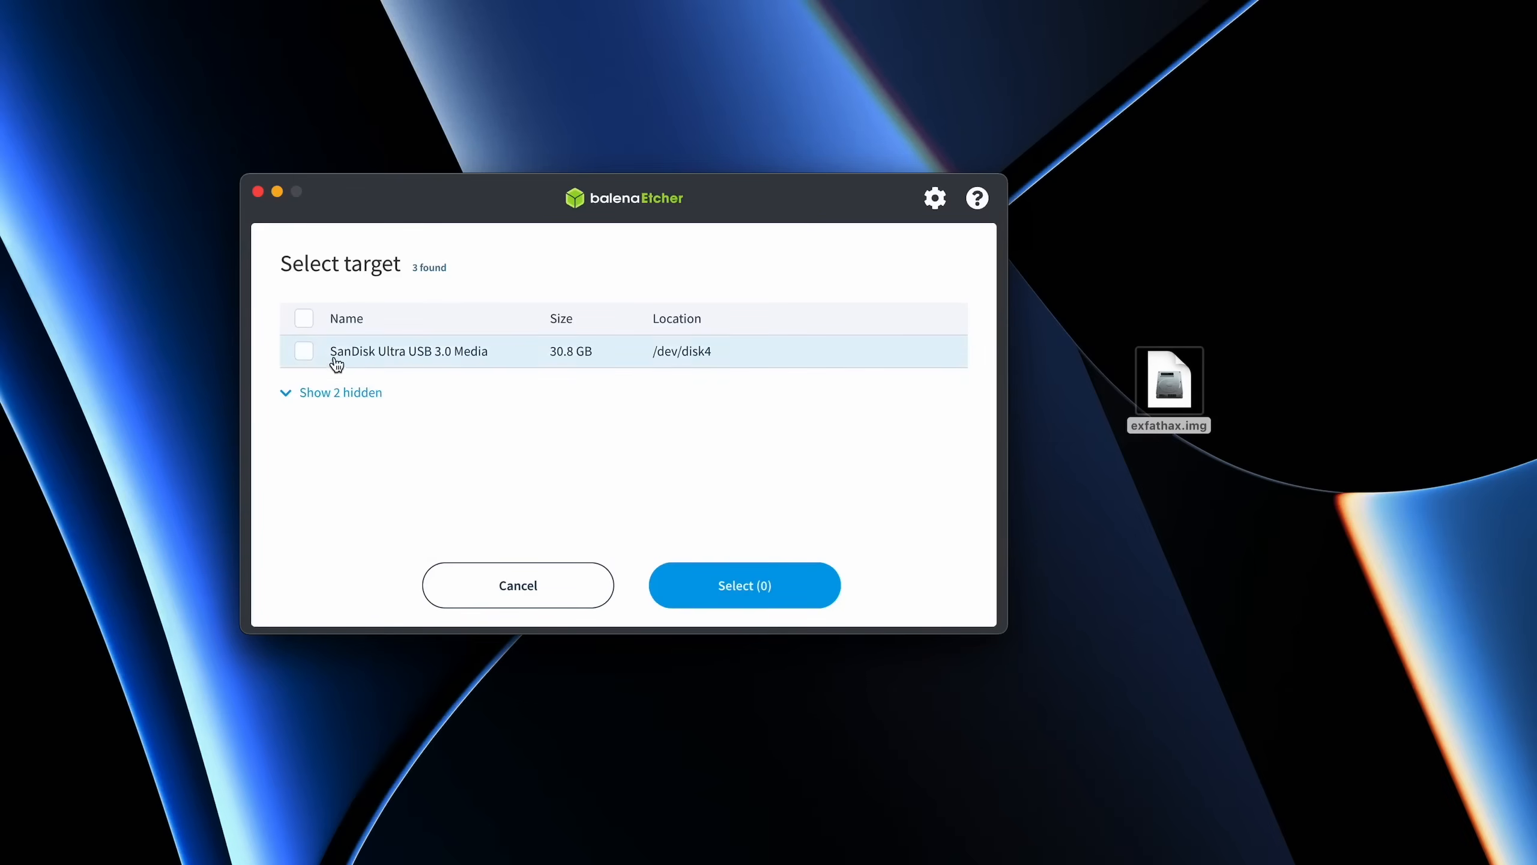